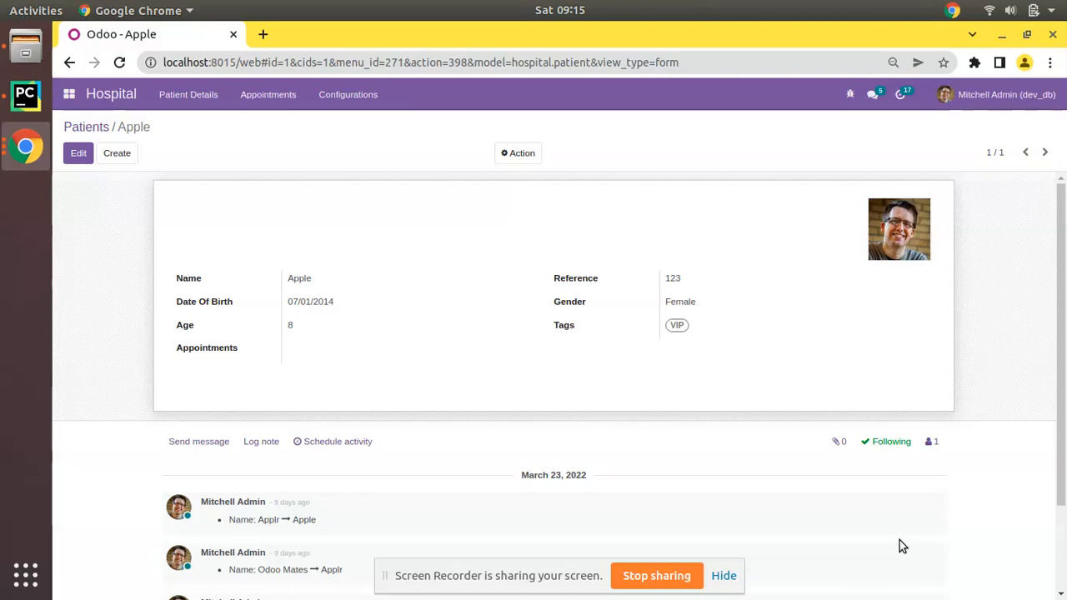
mouse_move(725, 395)
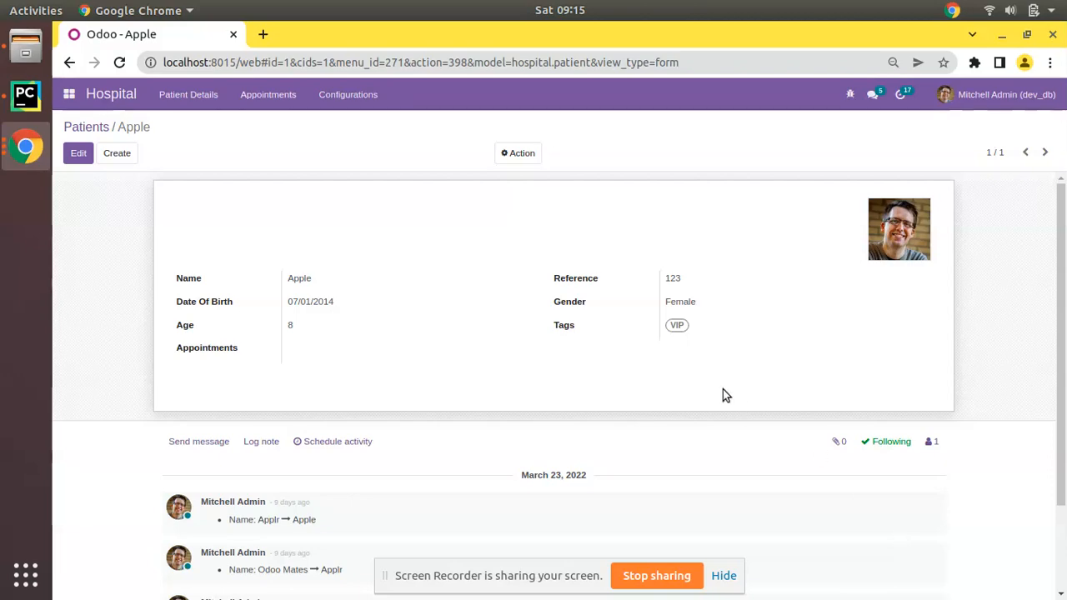
Edit patient Apple, add the Master tag next to VIP, and save the record.
click(78, 153)
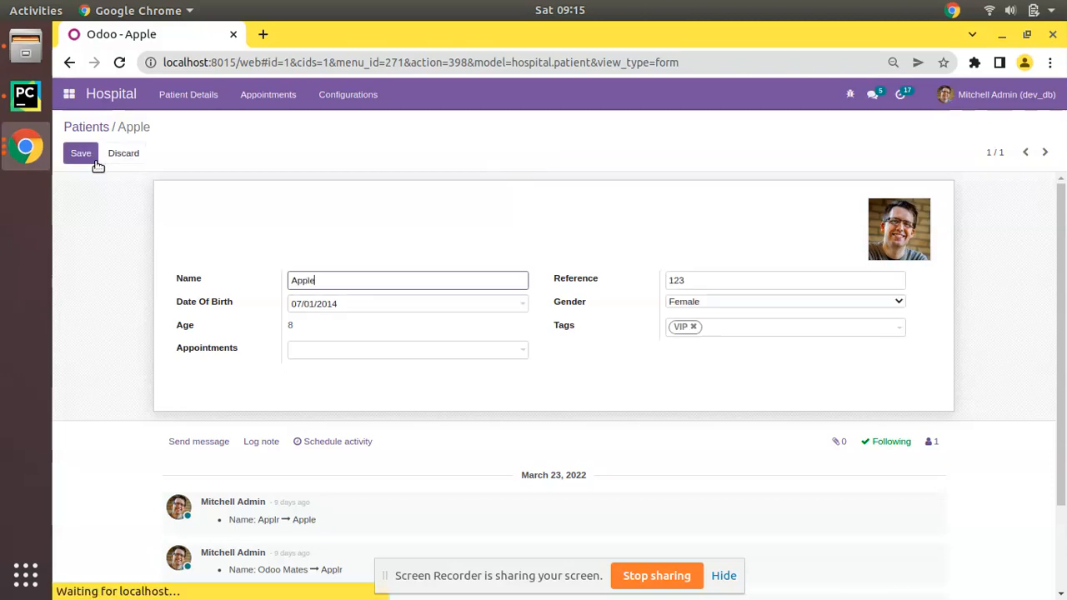
click(784, 325)
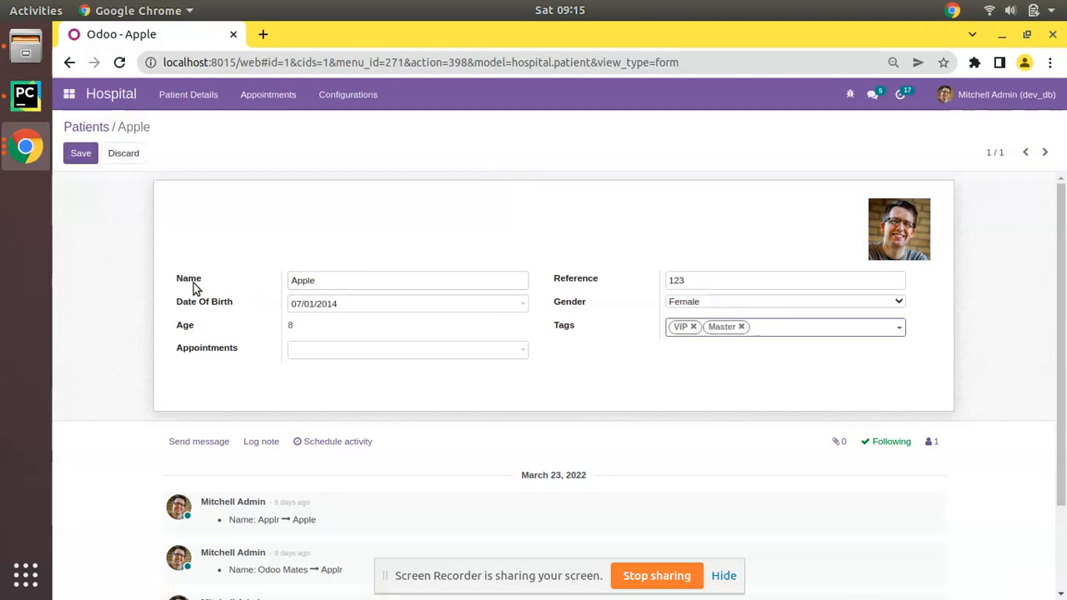
click(80, 153)
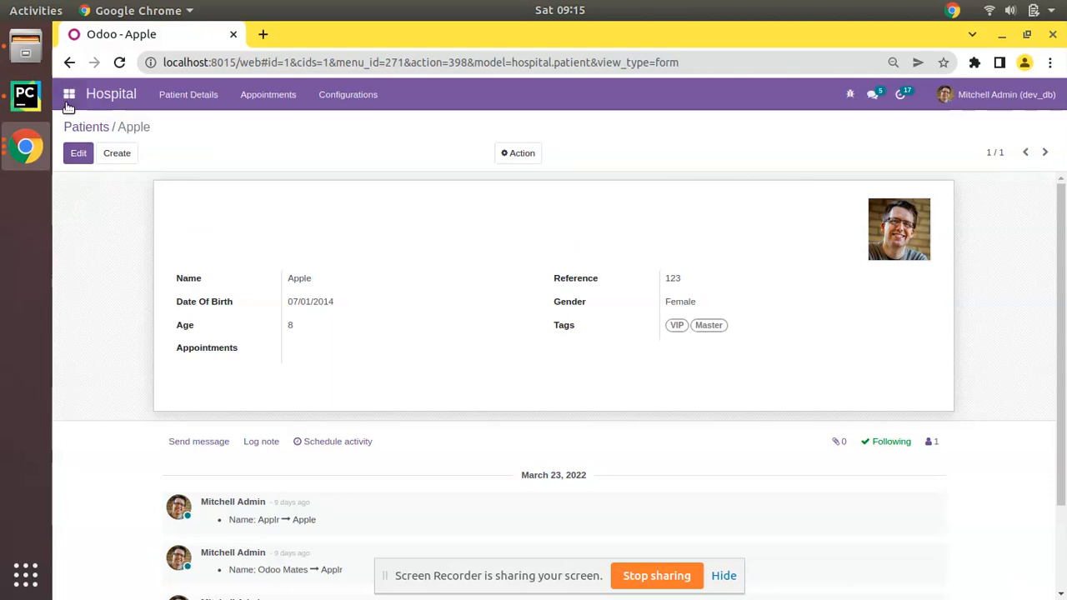
View the coloured tags on the Azure Interior contact in the Contacts app.
click(70, 94)
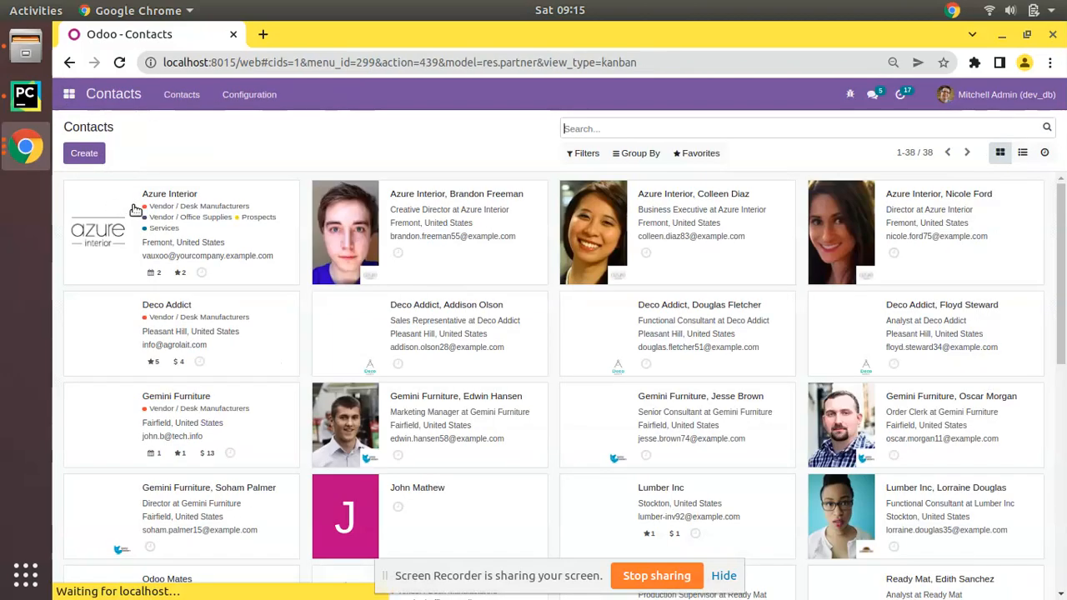
click(170, 194)
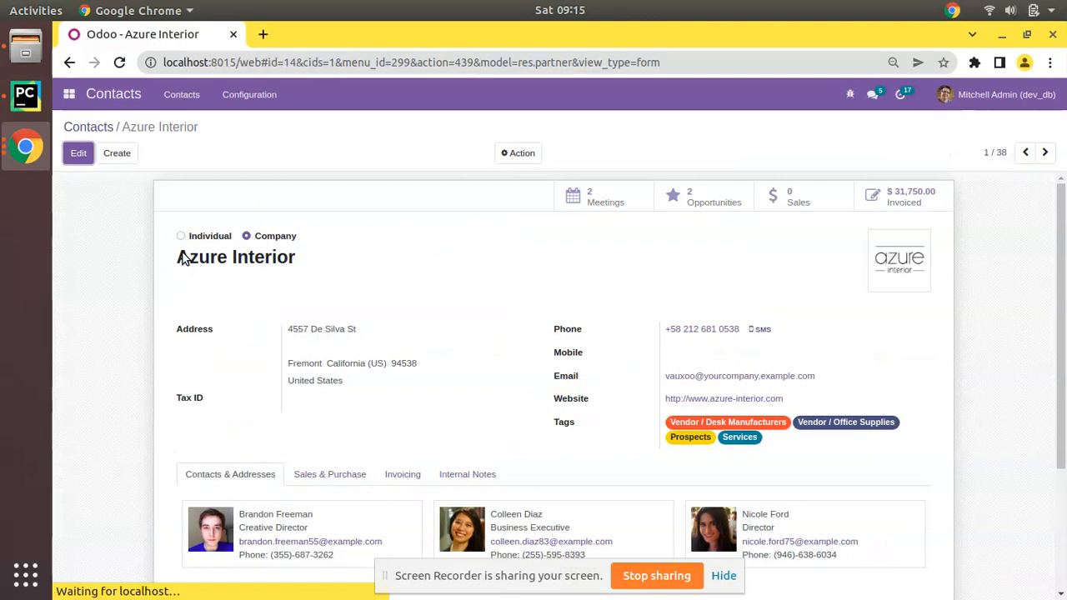
mouse_move(697, 455)
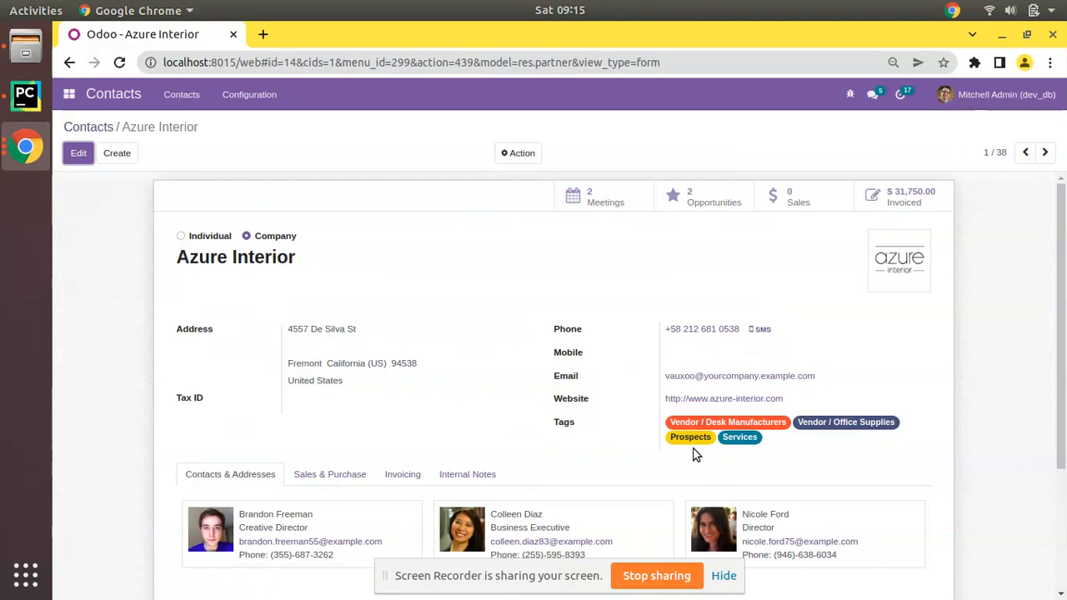
mouse_move(667, 424)
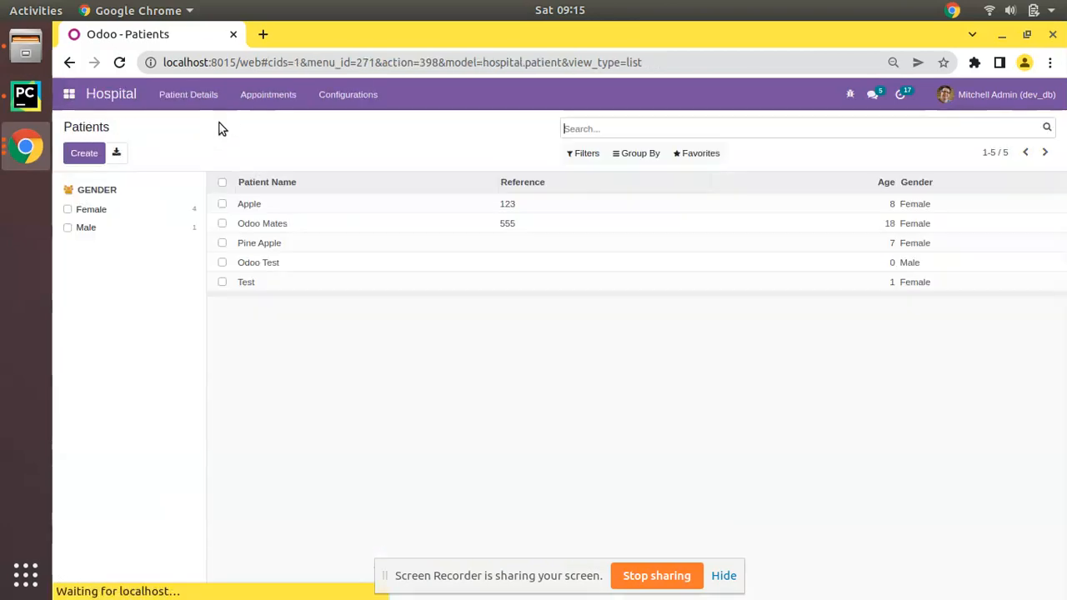
Open the Odoo Mates patient, then the VIP patient tag with its Color and Color 2 fields.
click(263, 223)
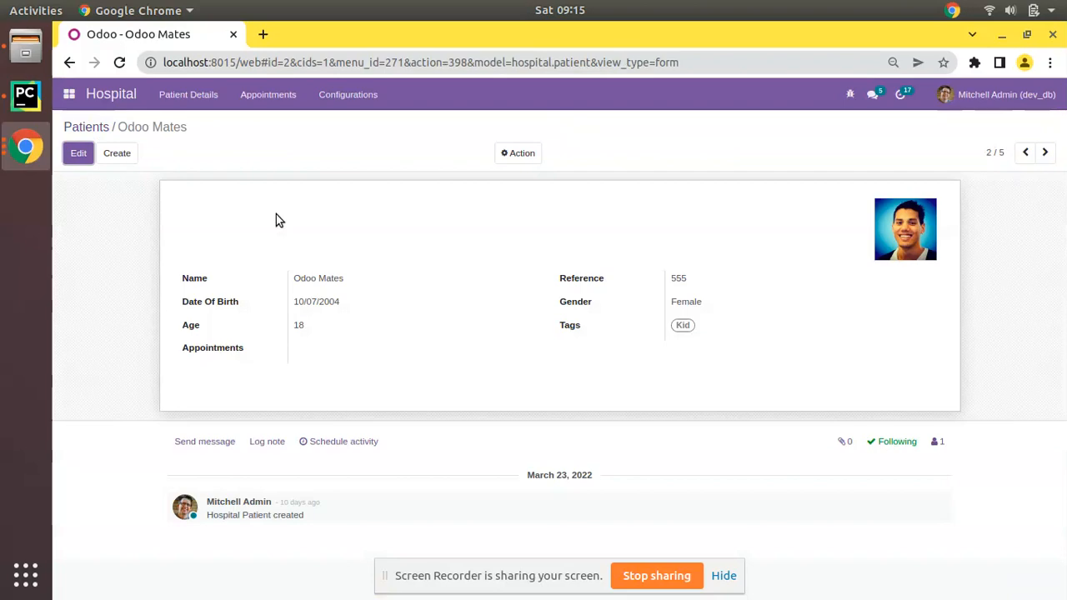
mouse_move(549, 354)
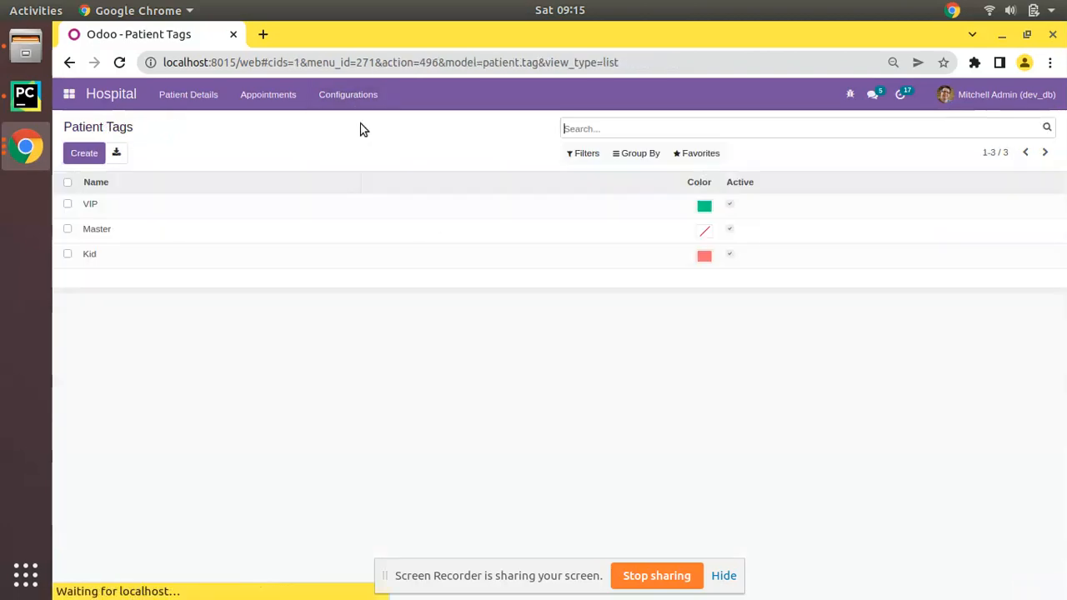
click(90, 203)
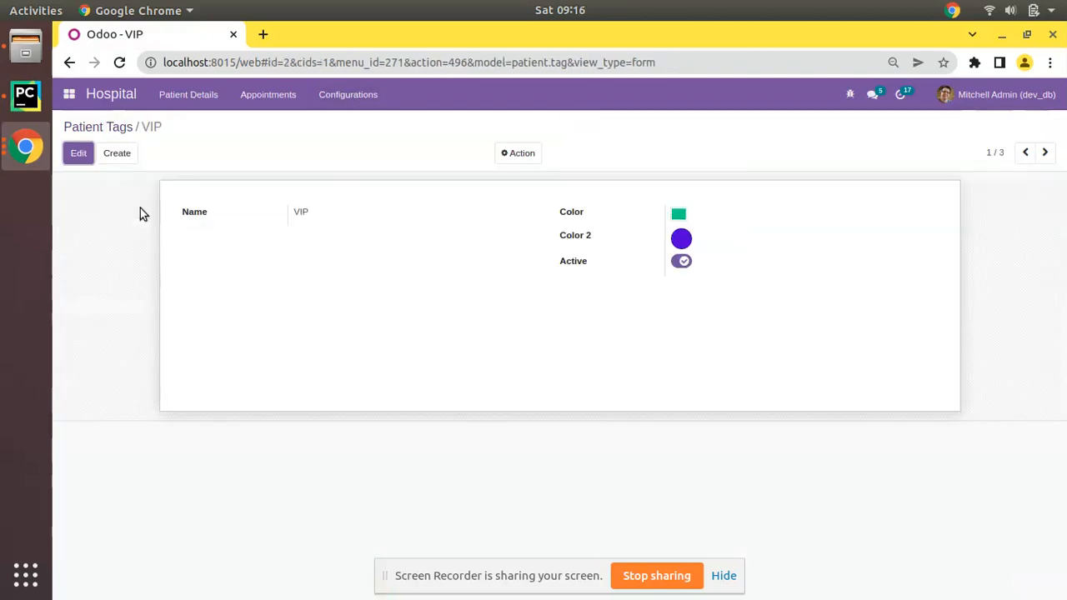
mouse_move(570, 211)
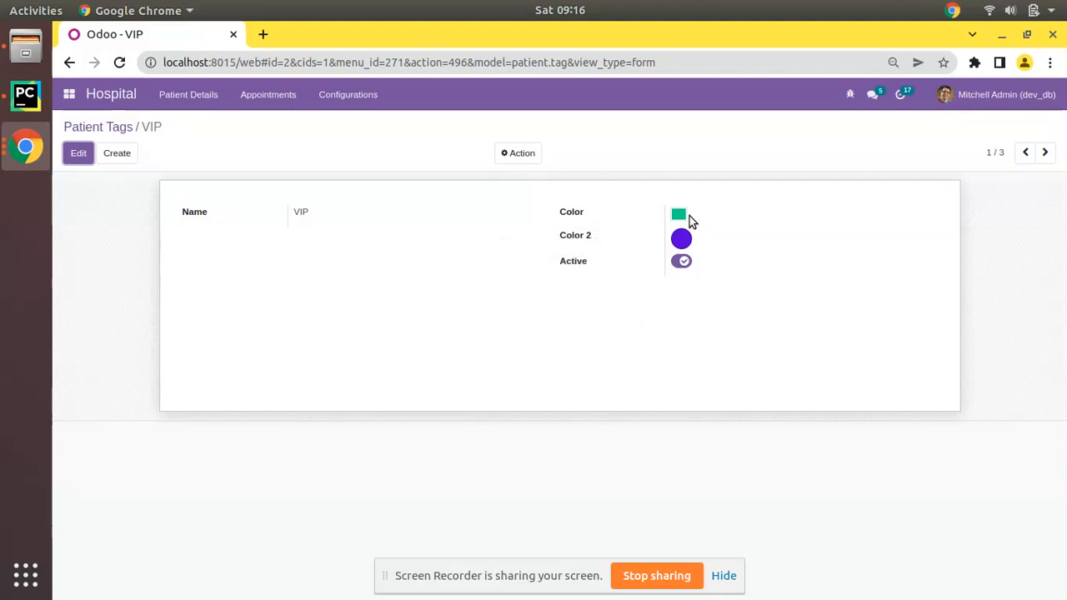
mouse_move(248, 197)
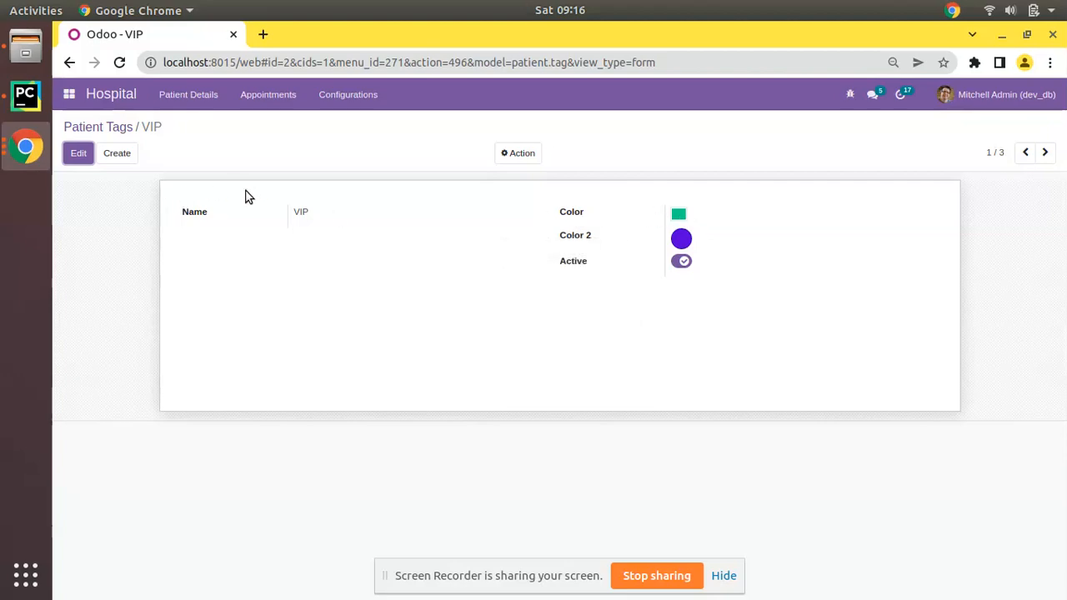
mouse_move(214, 119)
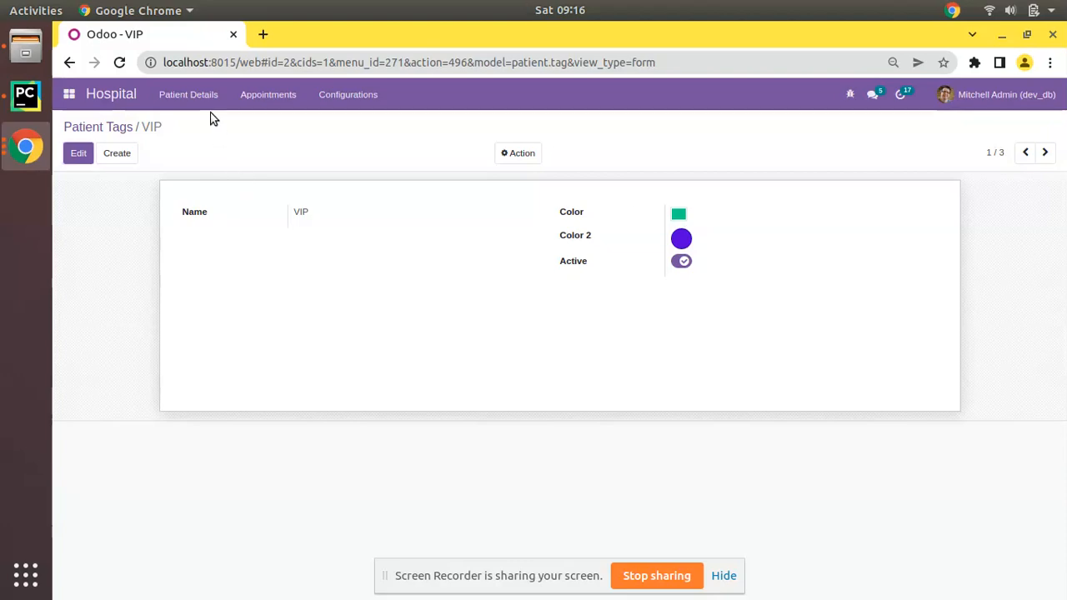
Return to the patients list and open the Apple patient record.
click(188, 93)
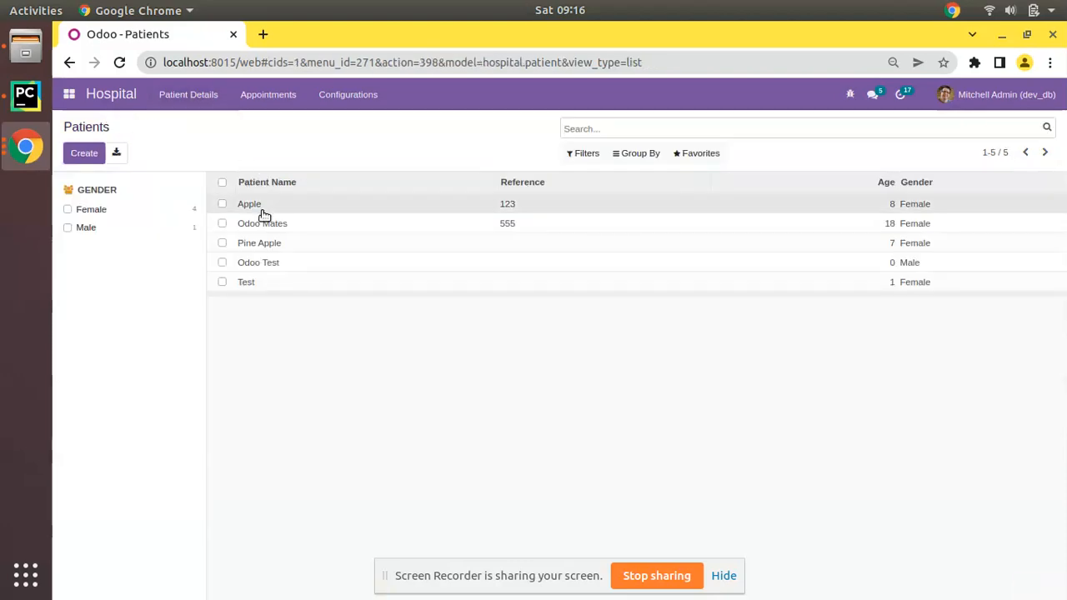
click(250, 203)
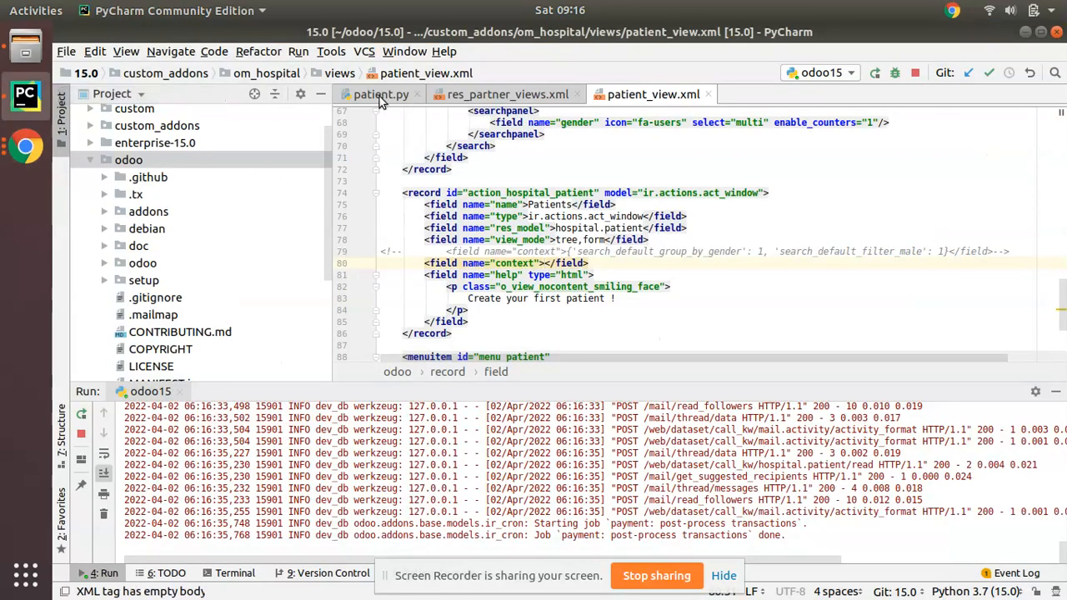
Close all editor files and reopen om_hospital/views/patient_view.xml at the tag_ids many2many_tags field.
right_click(380, 94)
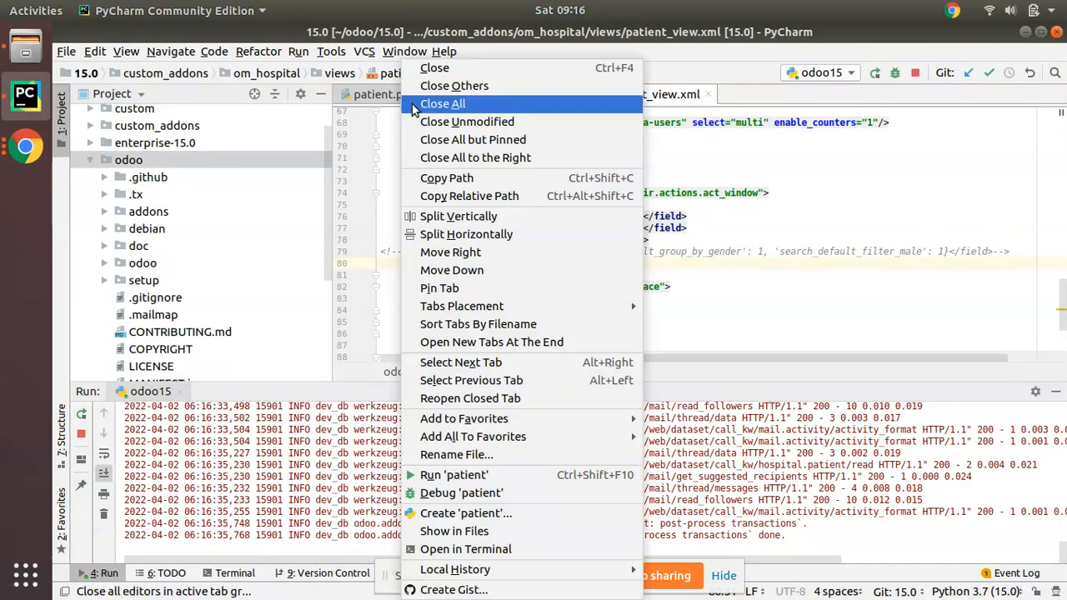
click(443, 103)
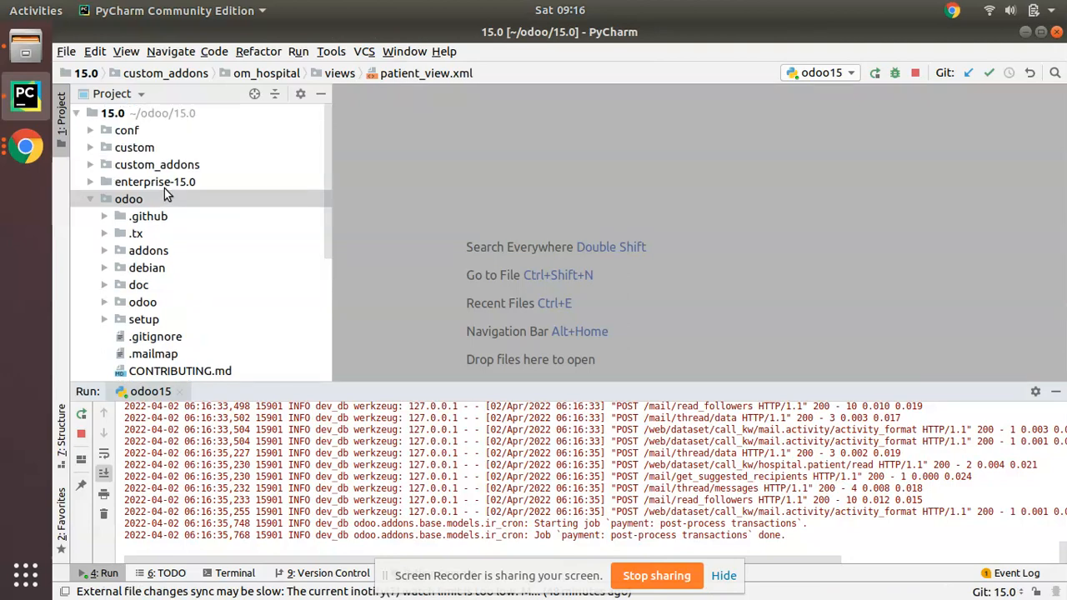
click(157, 165)
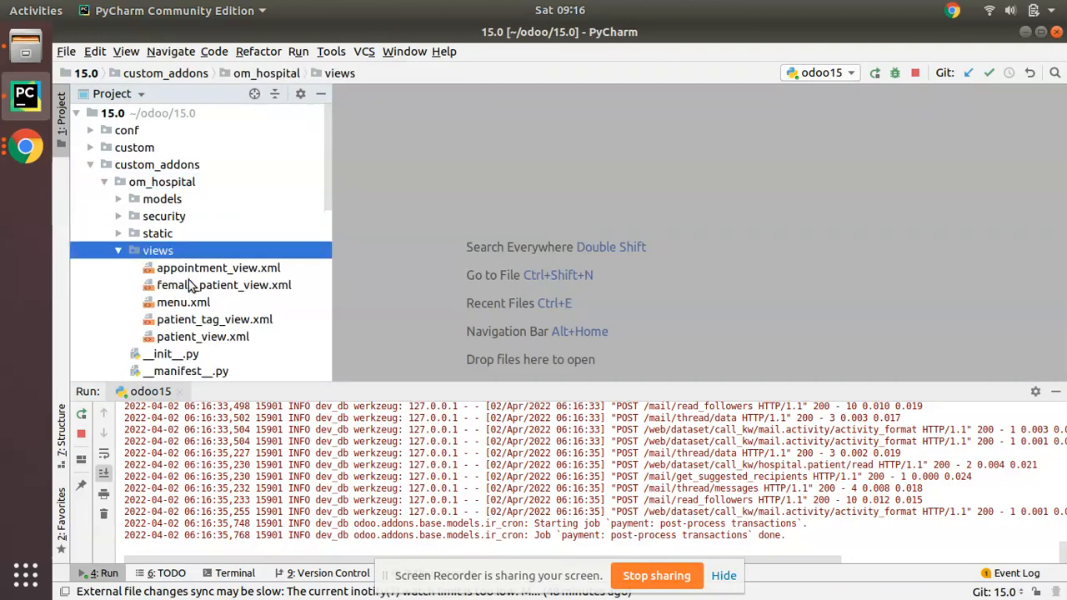
double_click(215, 320)
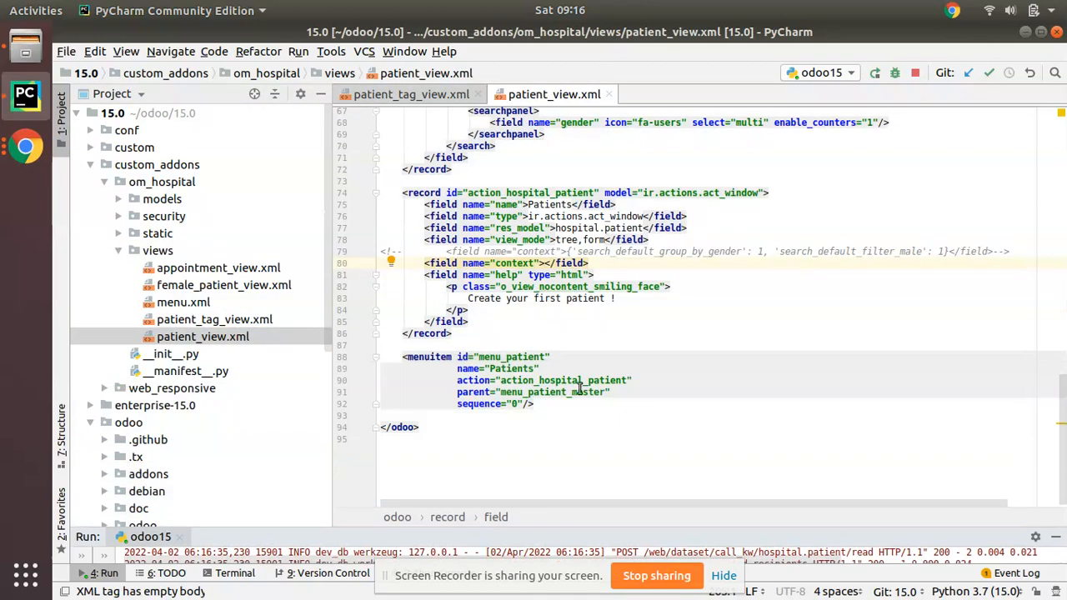
scroll(up, 3)
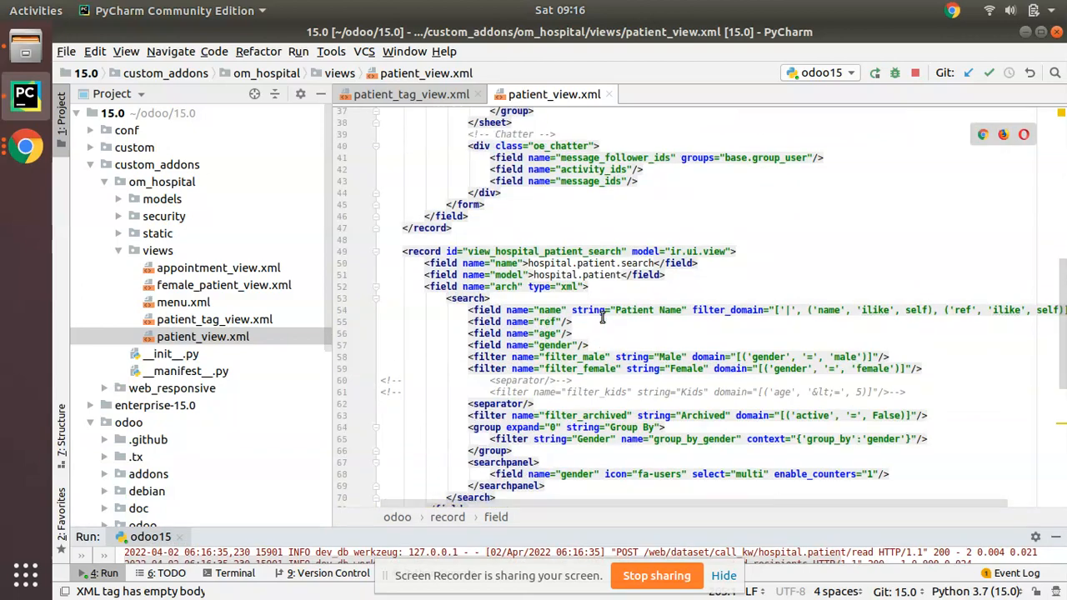
scroll(up, 3)
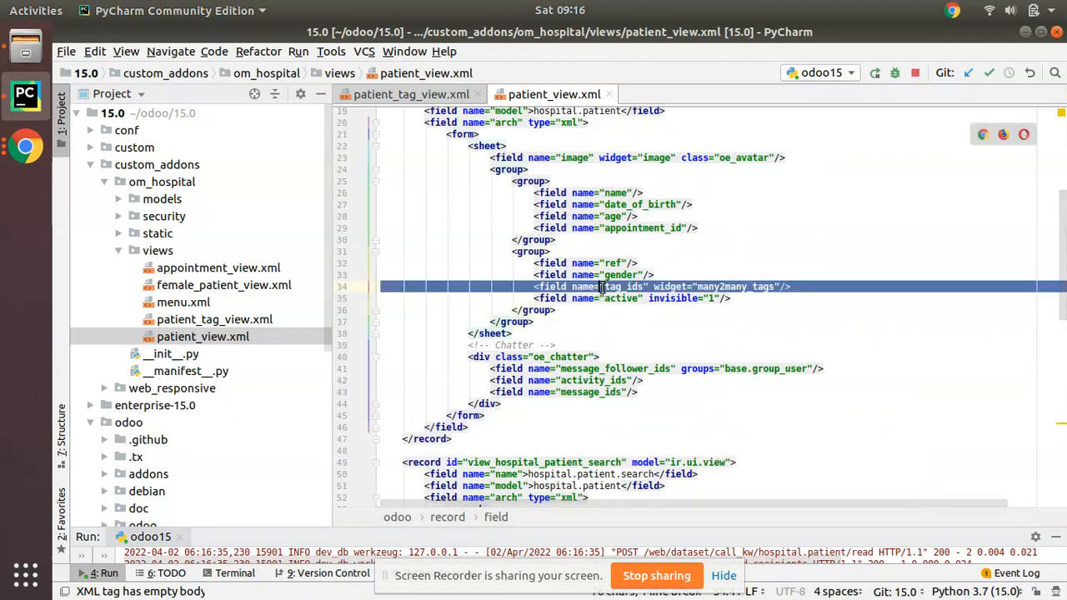
scroll(up, 3)
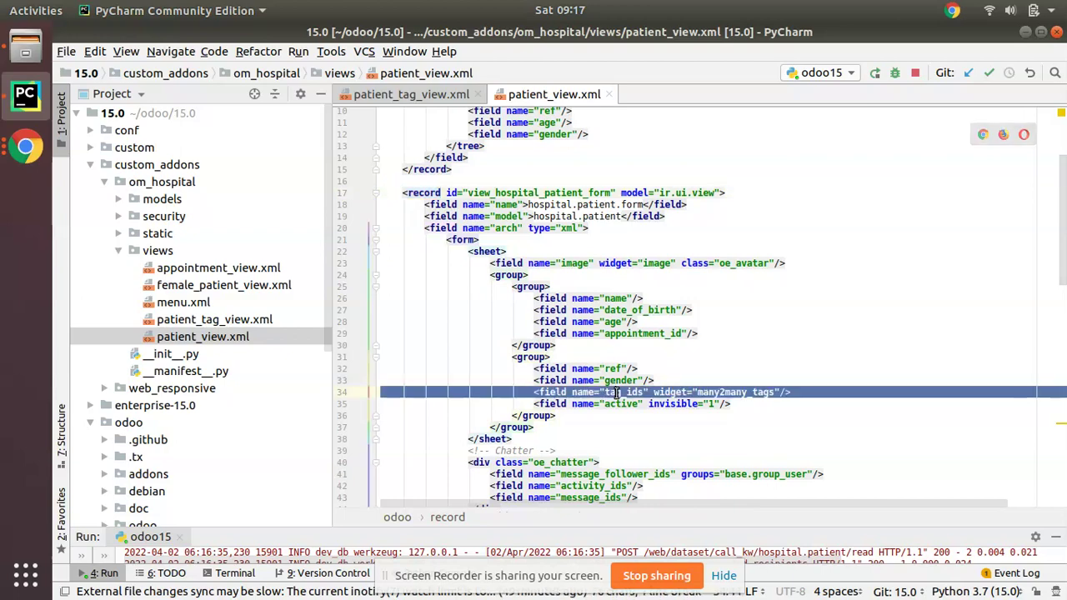
click(621, 392)
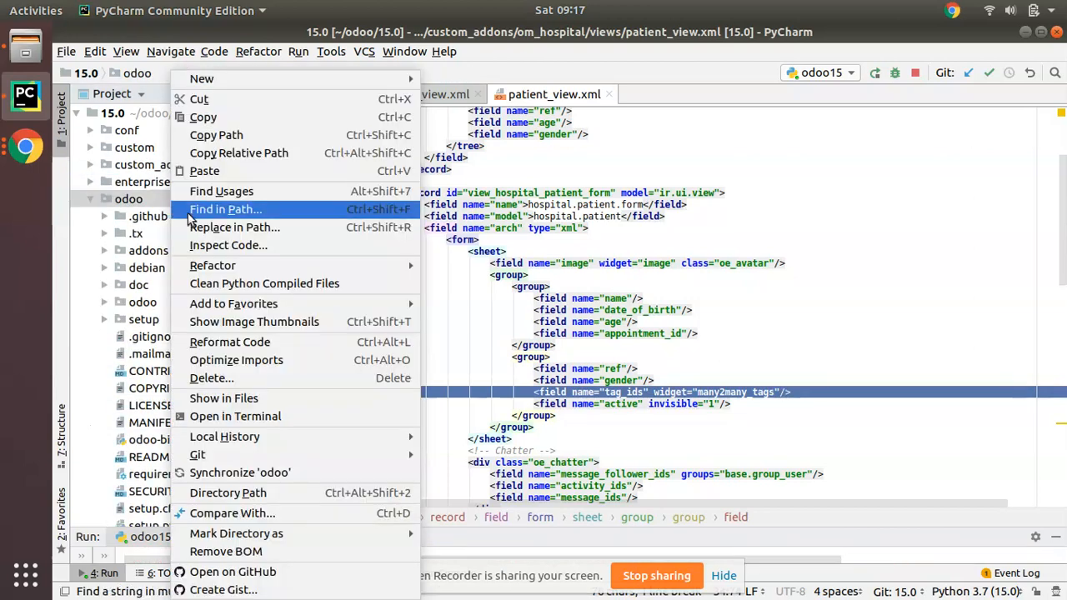
Preview the res_partner_views.xml result from the color_field Find in Path search.
click(226, 210)
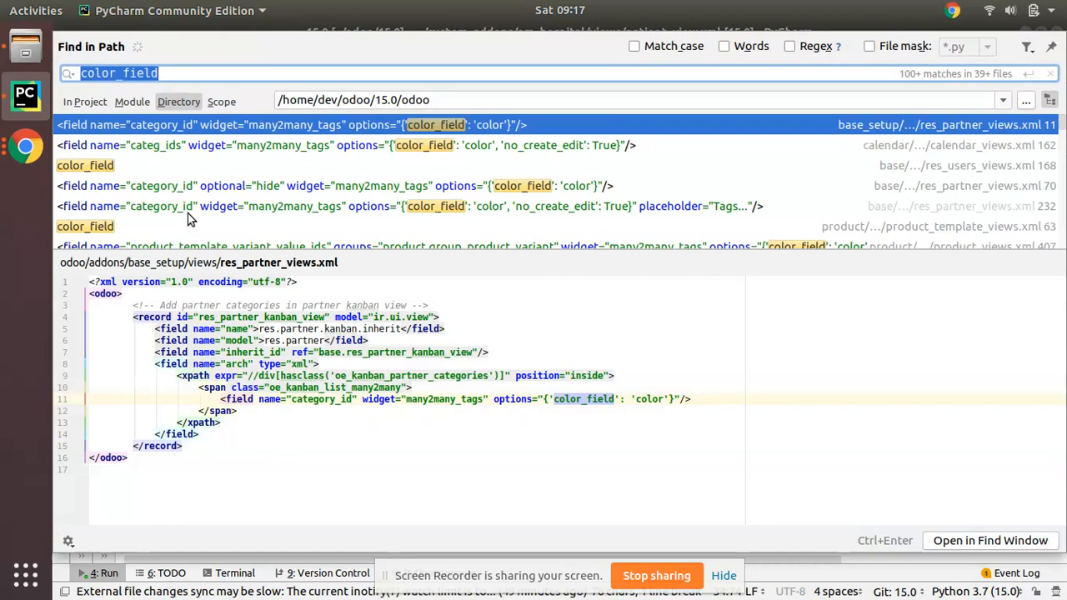
mouse_move(458, 352)
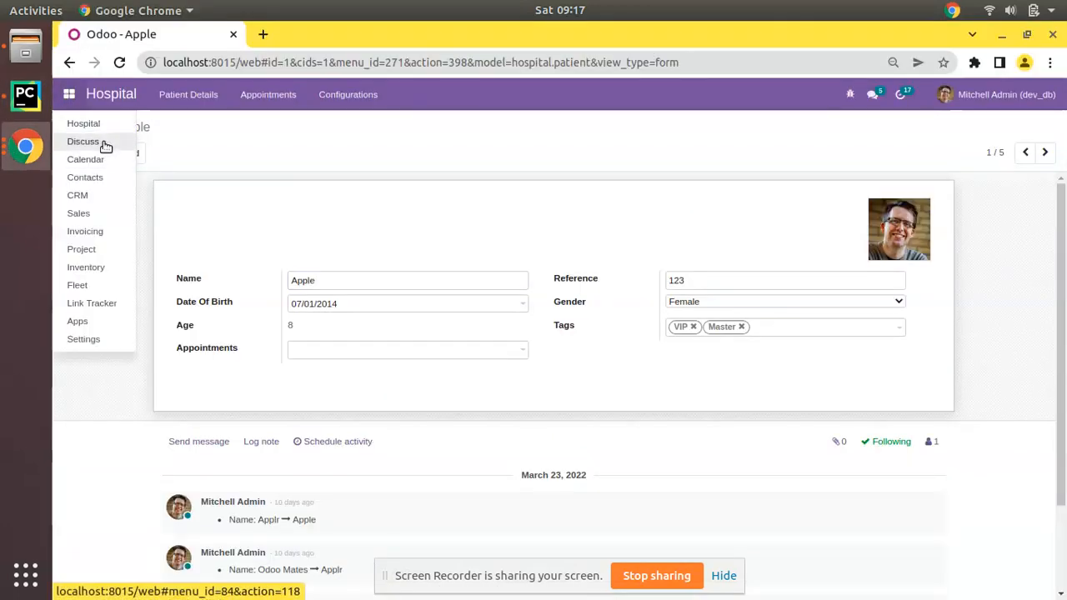
Open Azure Interior in Contacts and inspect the category_id many2many_tags field with color_field='color'.
click(85, 177)
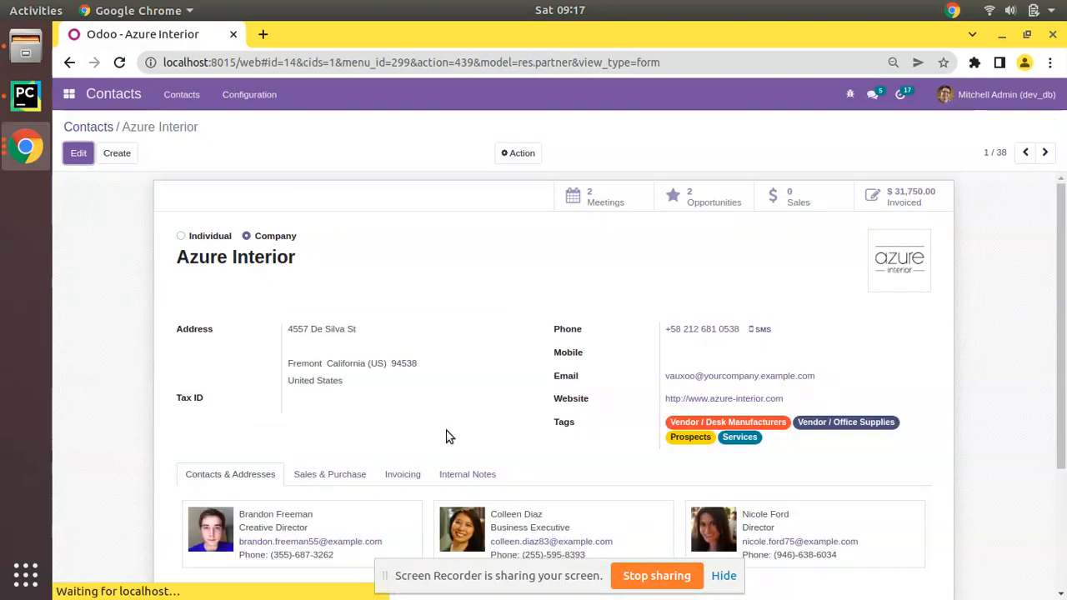
mouse_move(563, 422)
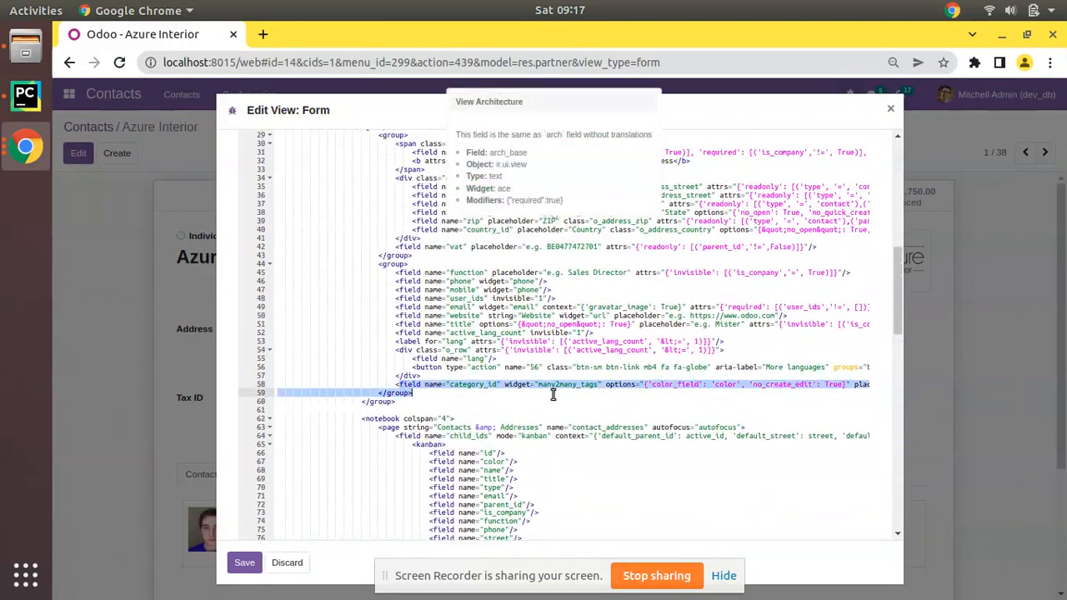
click(620, 391)
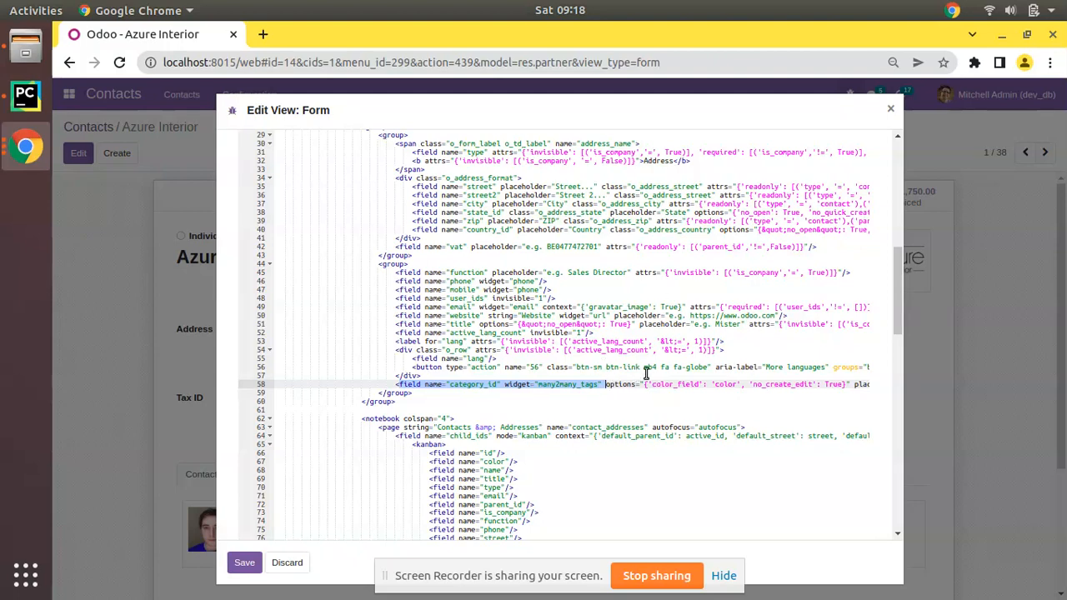
mouse_move(25, 96)
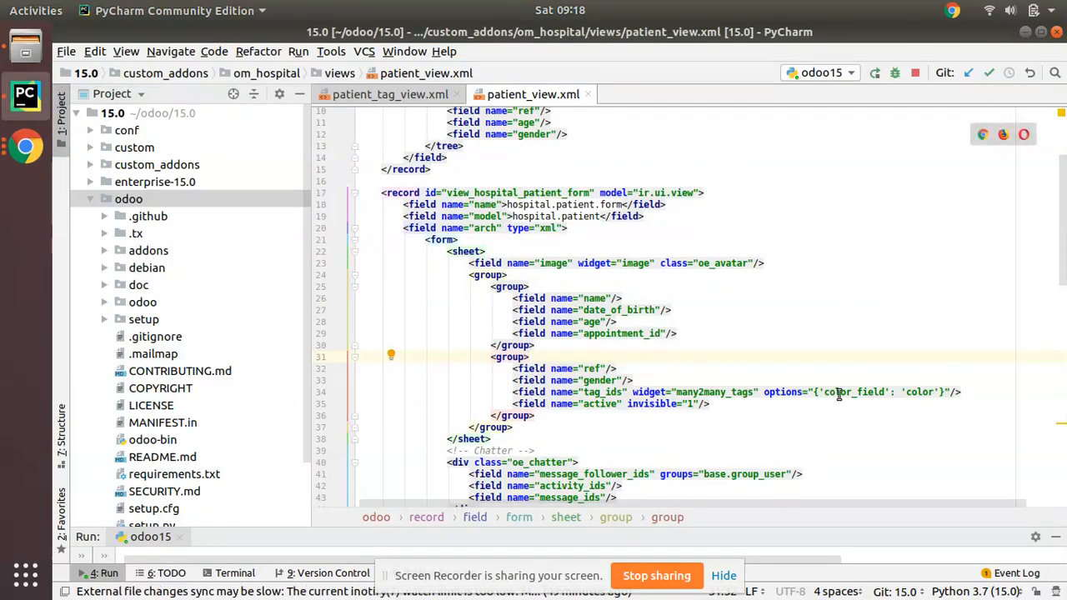
Select 'color' in the tag_ids color_field option, then list the om_hospital module folders.
scroll(down, 3)
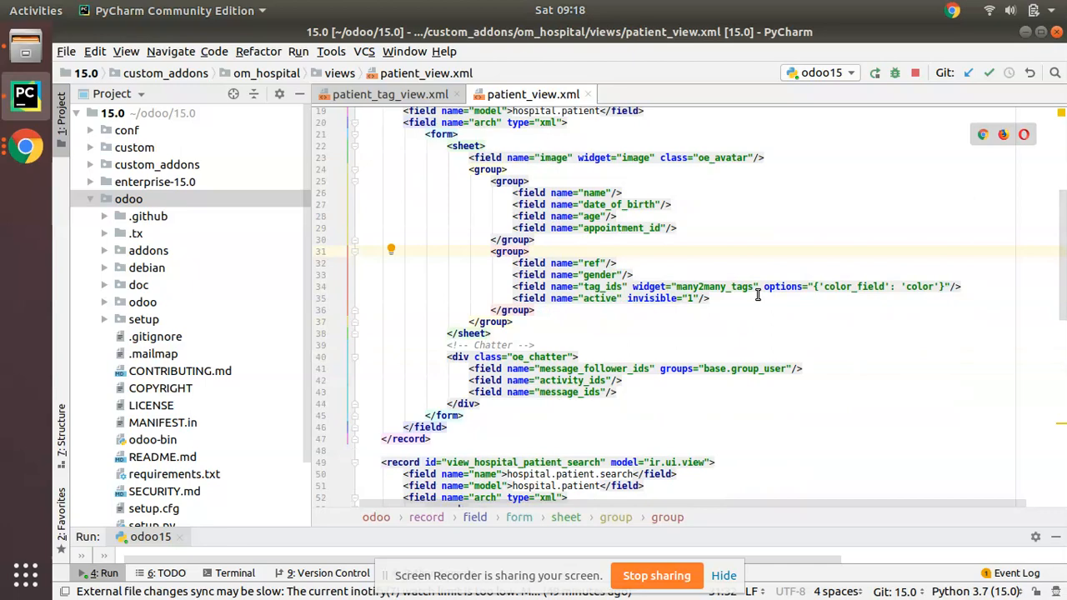
double_click(852, 287)
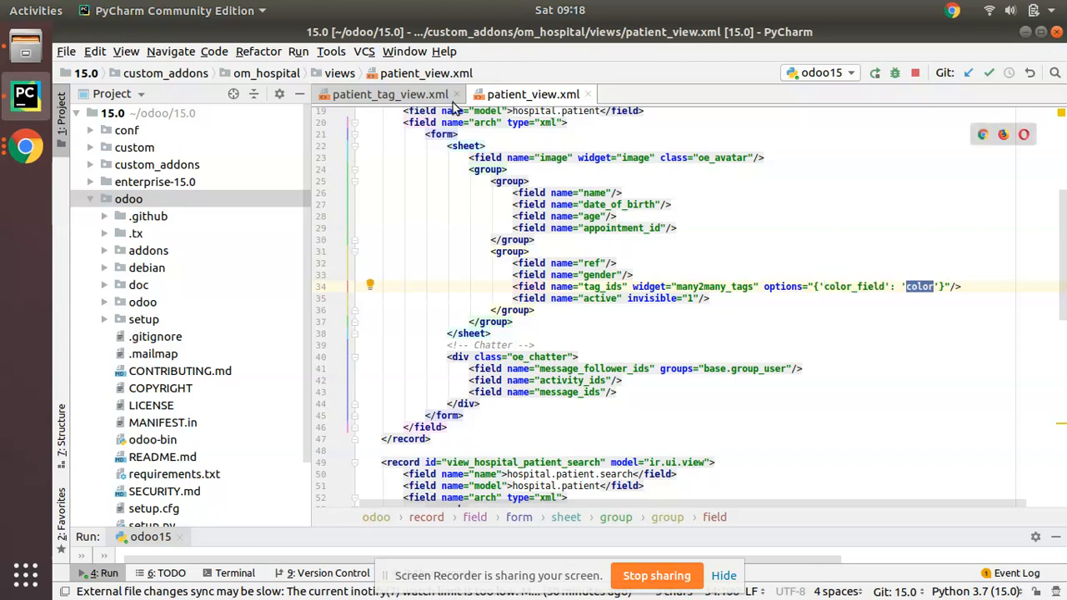
click(267, 74)
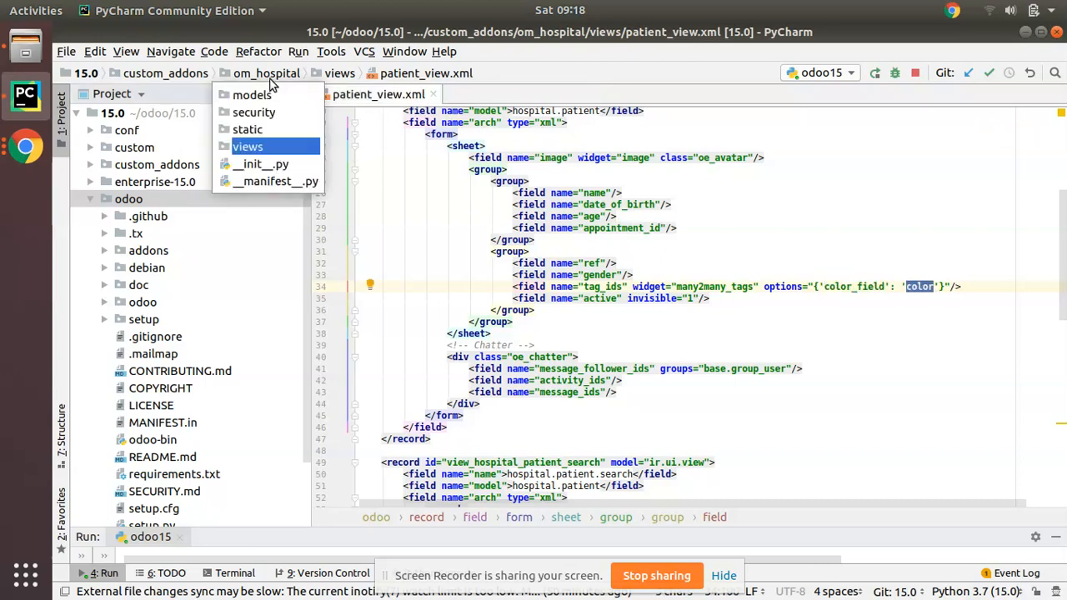
Check patient_tag.py's integer color field and set the tag_ids color_field option to 'color'.
click(252, 94)
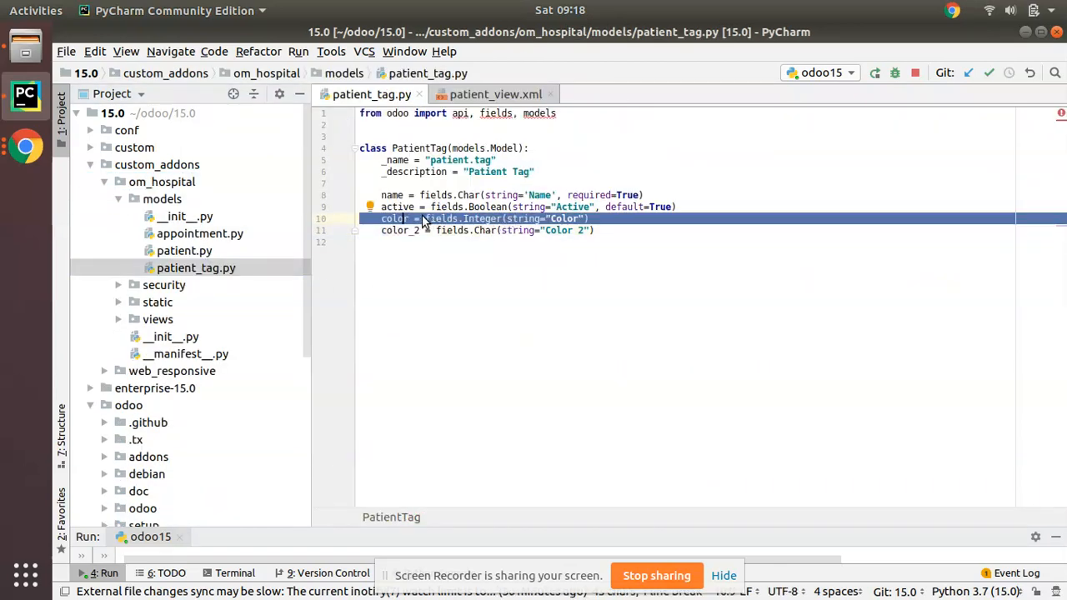
click(494, 93)
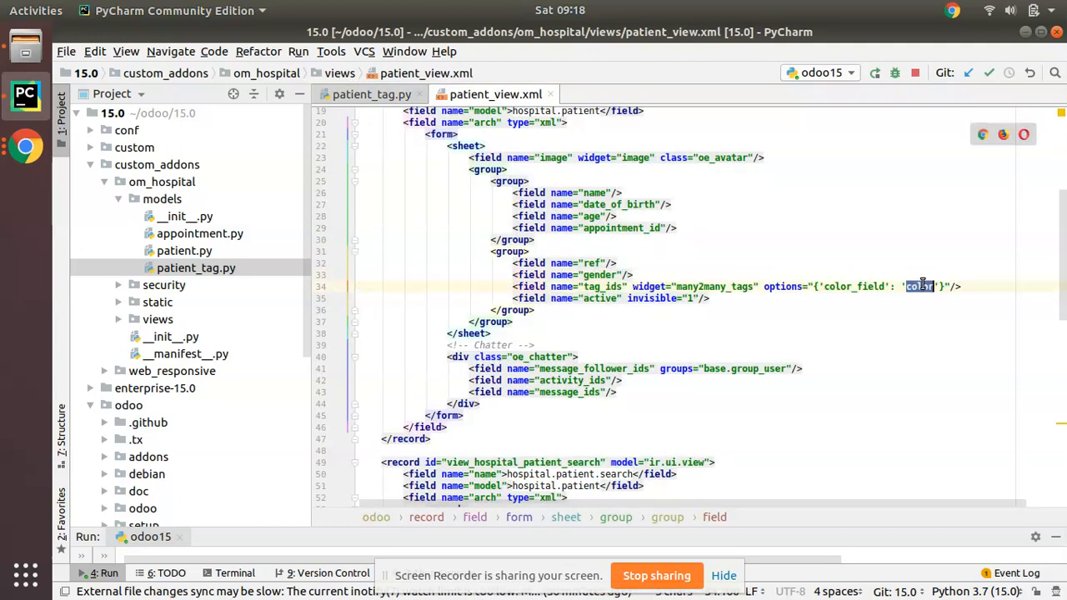
text(color_qwe)
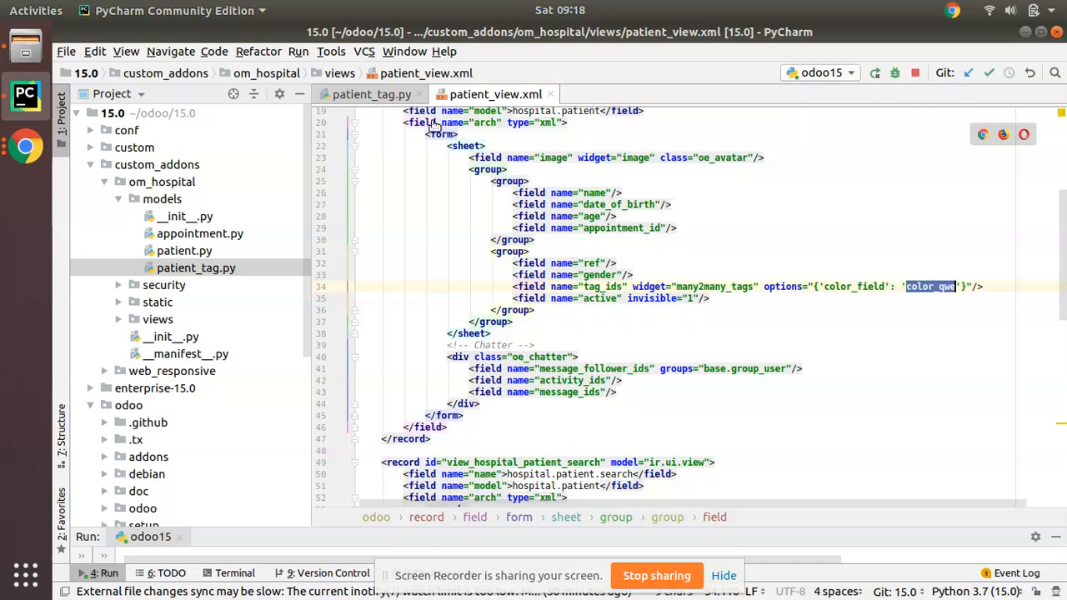
click(371, 93)
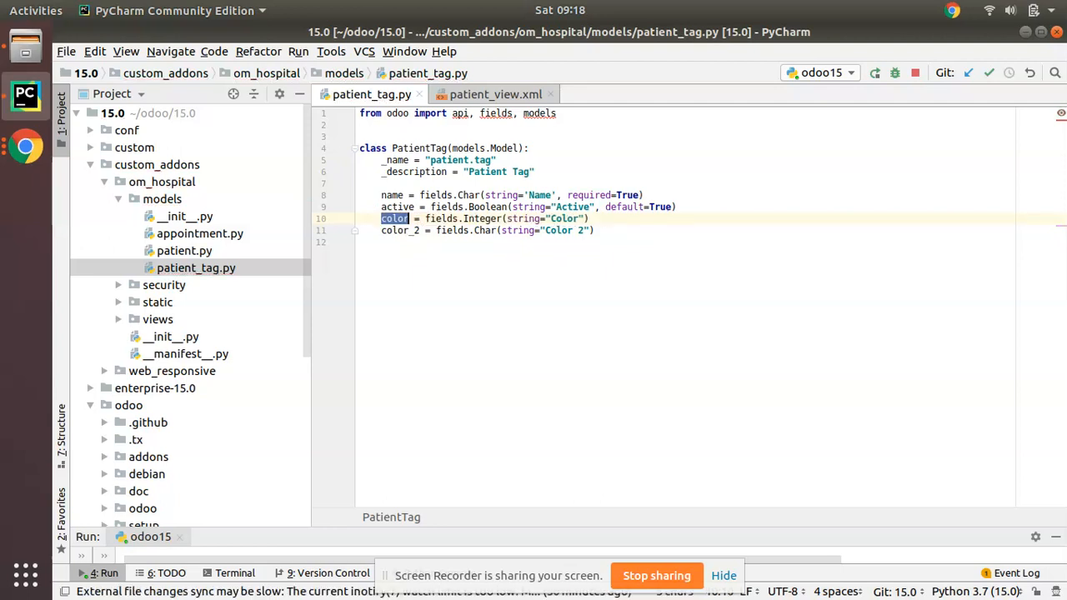
click(496, 93)
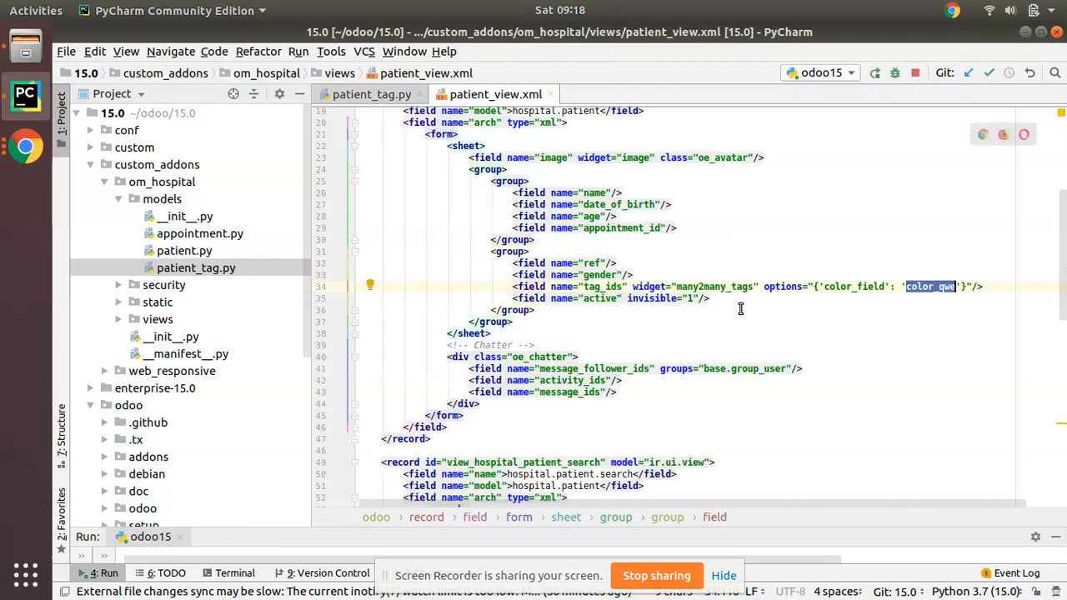
text(color)
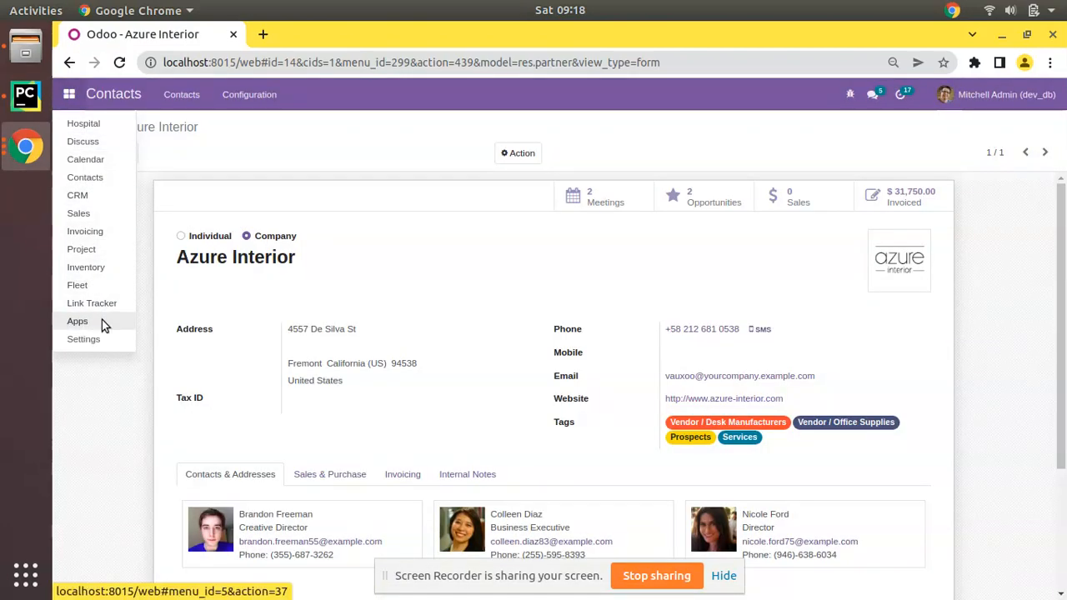
Open Apple in Hospital patients and page through records showing coloured tags like green VIP and red Kid.
click(77, 320)
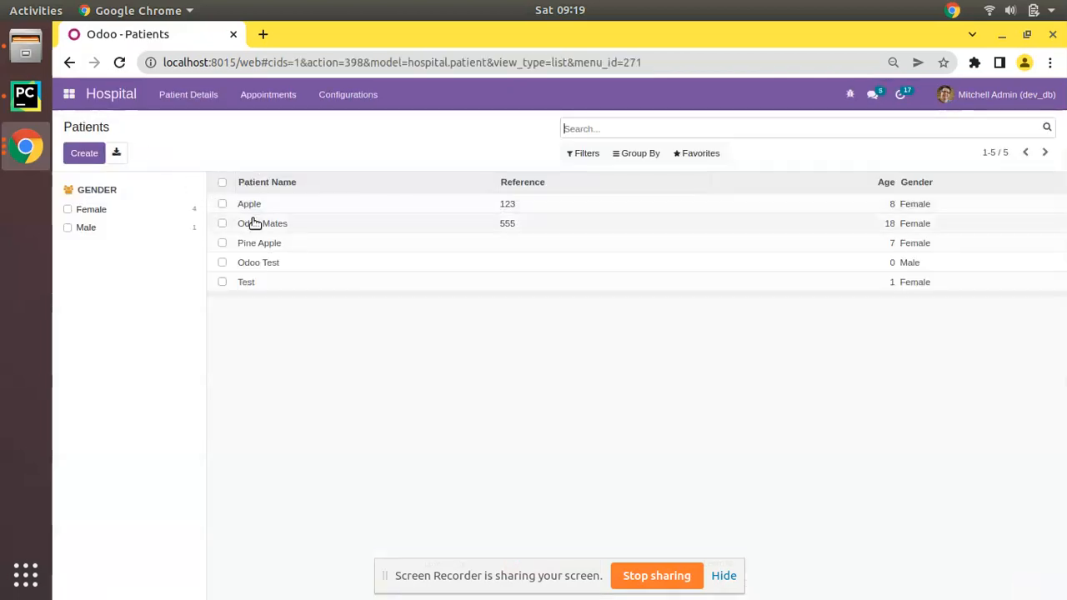
click(250, 204)
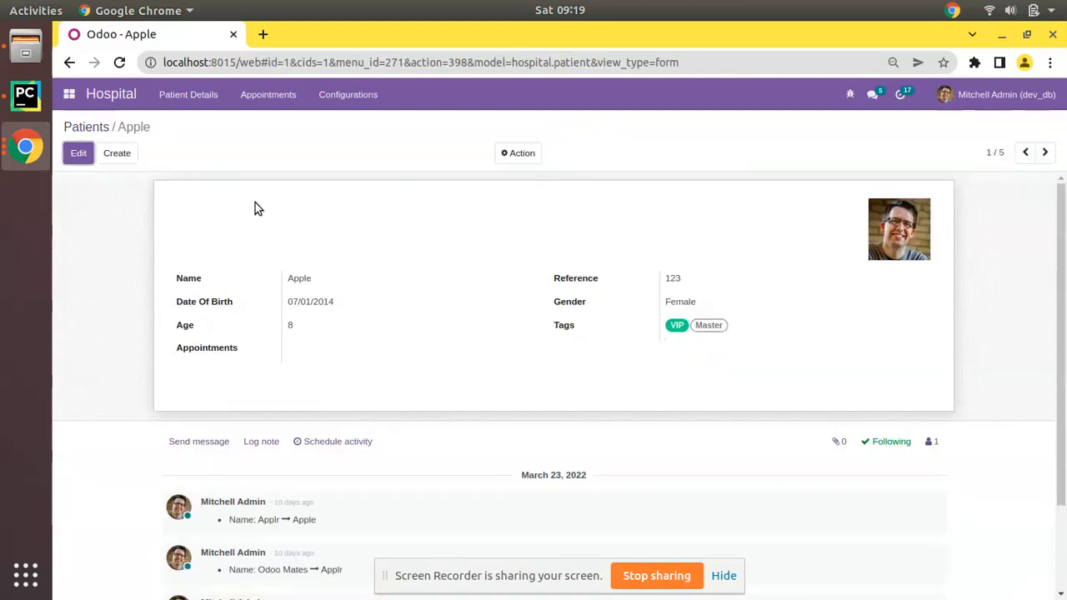
mouse_move(677, 325)
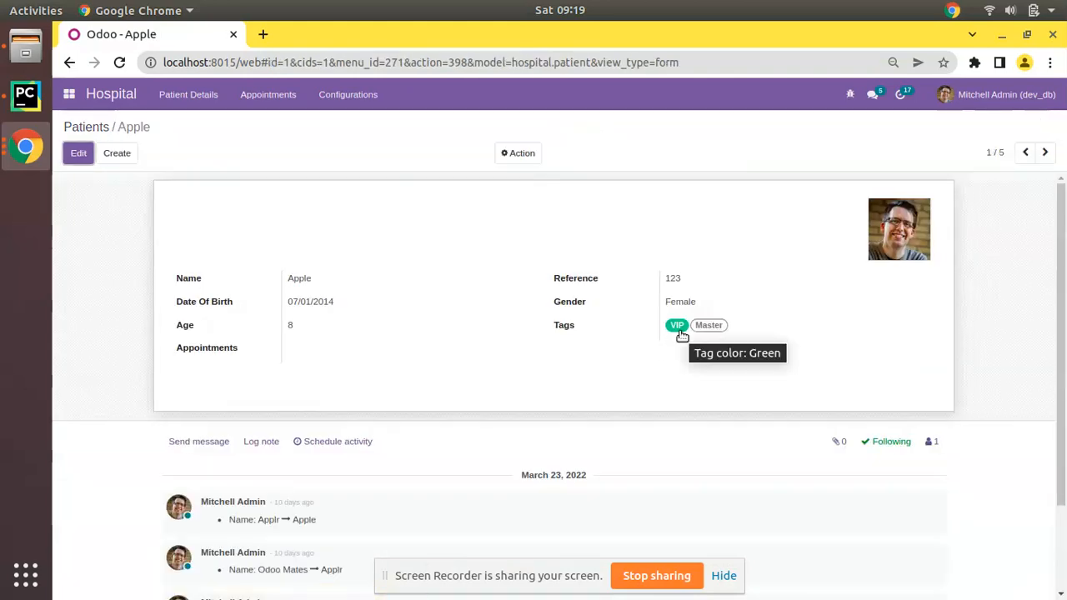
mouse_move(1059, 133)
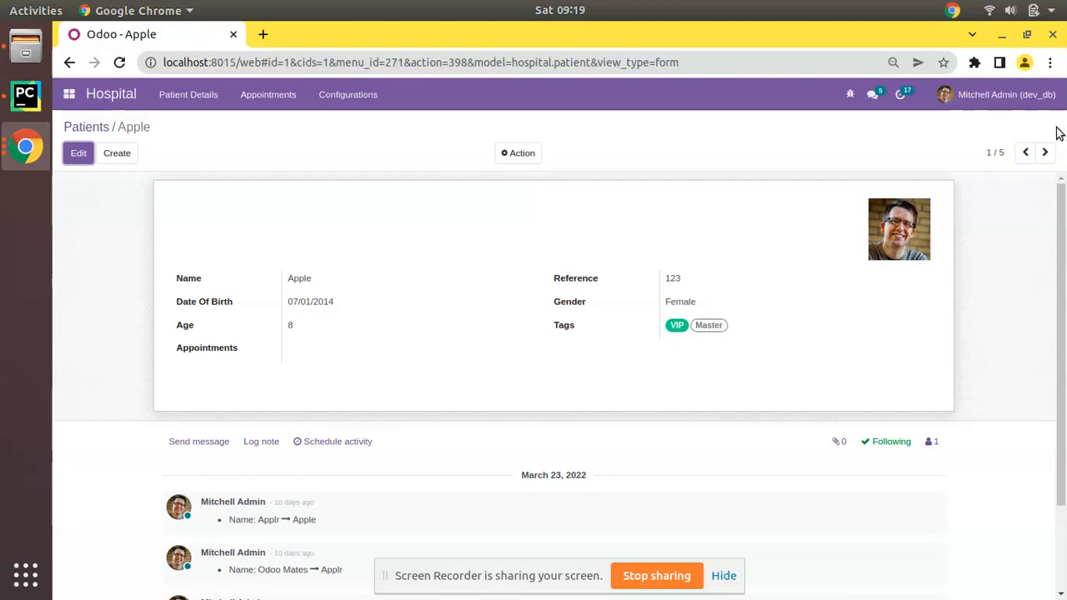
click(1044, 154)
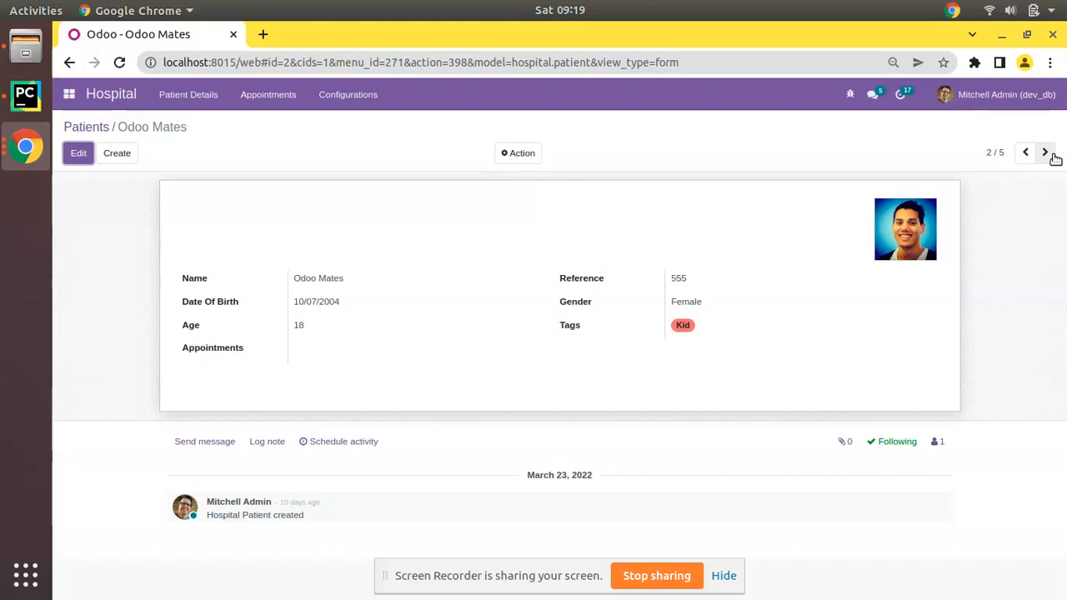
click(1045, 154)
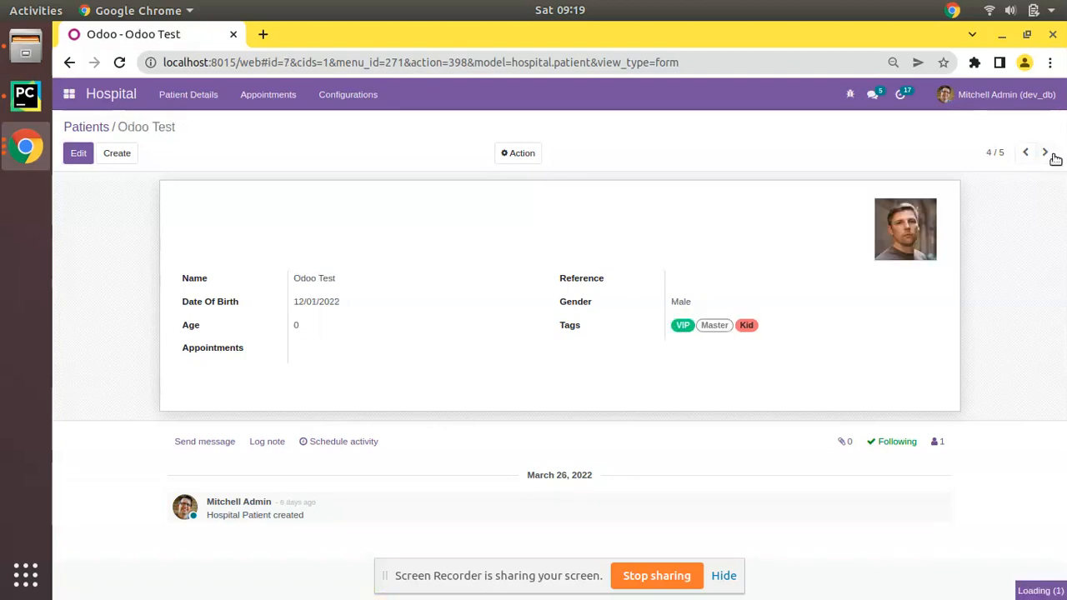
click(1026, 153)
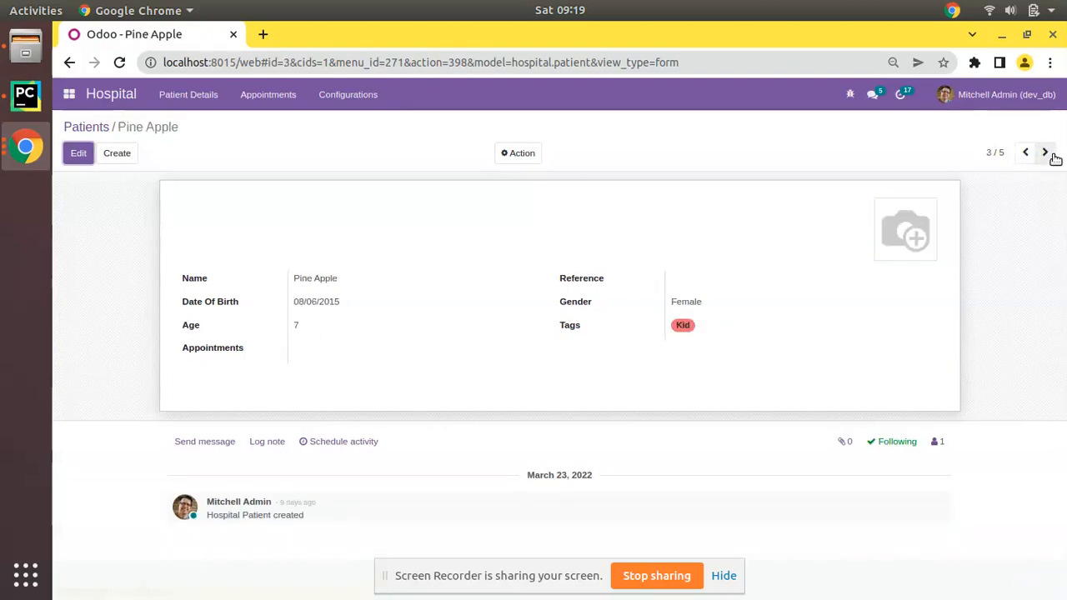
click(1043, 154)
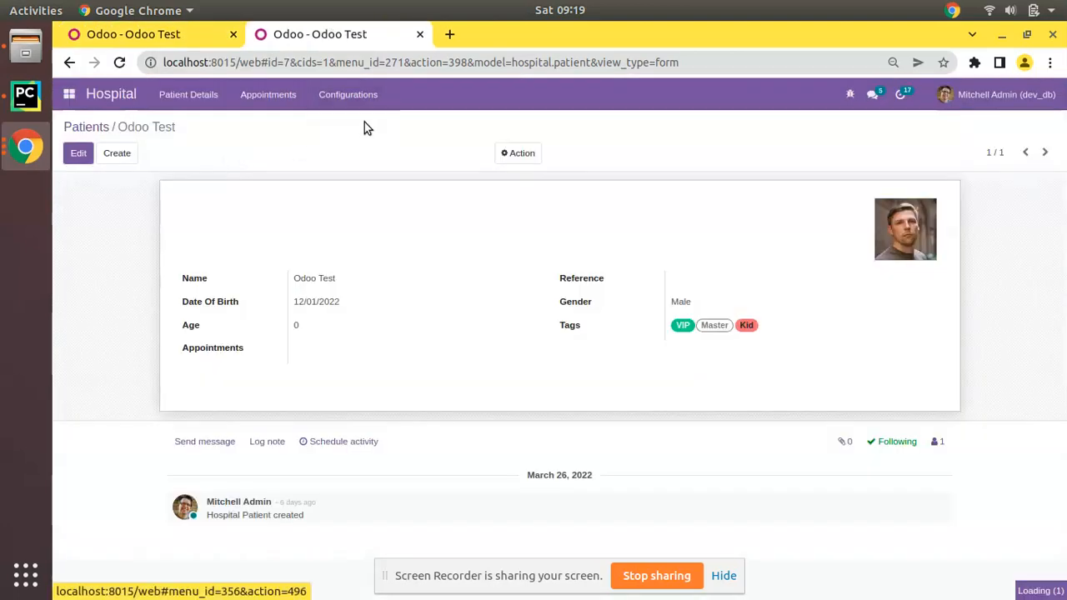
Colour the VIP patient tag yellow from its own tag record and save it.
click(682, 325)
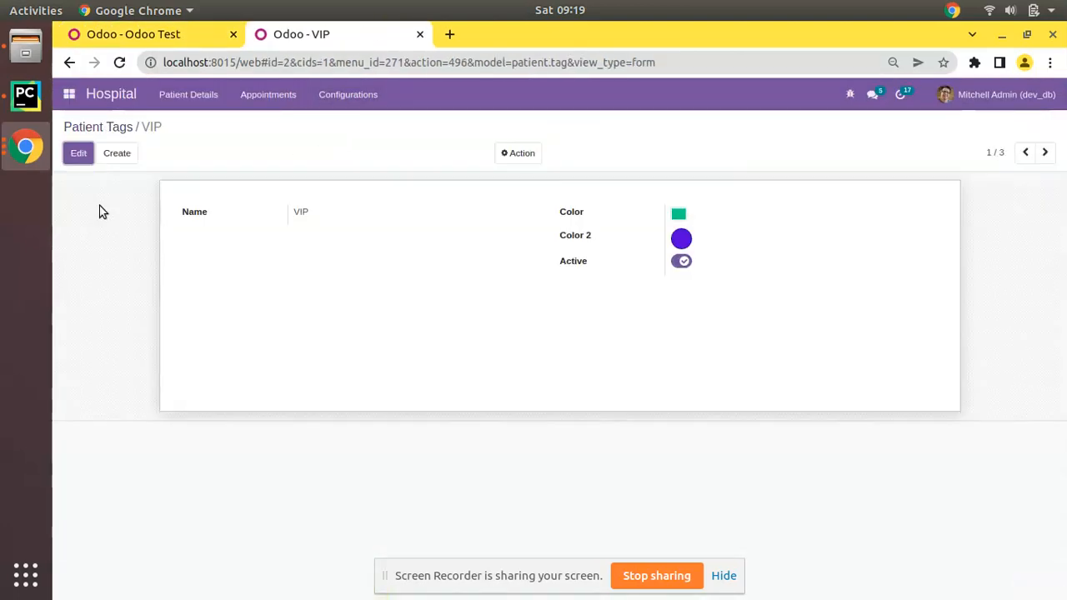
click(78, 153)
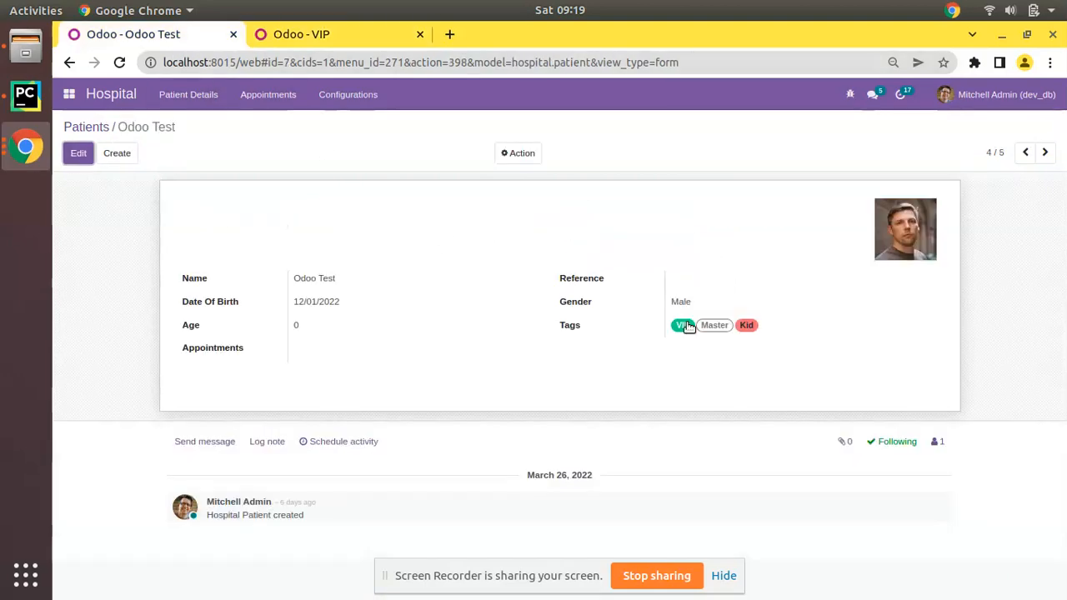
click(684, 326)
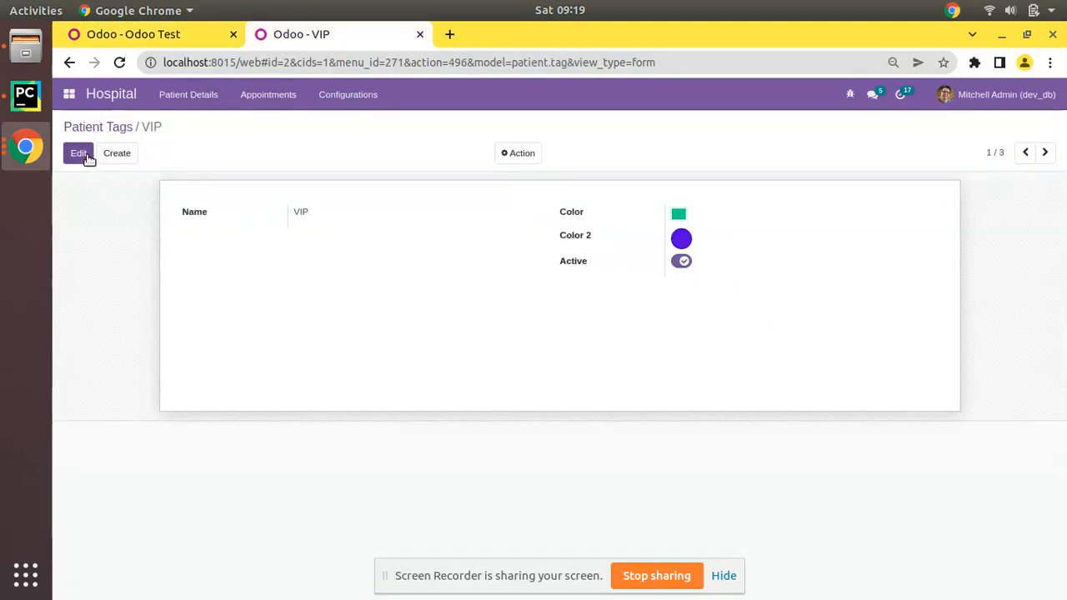
click(78, 153)
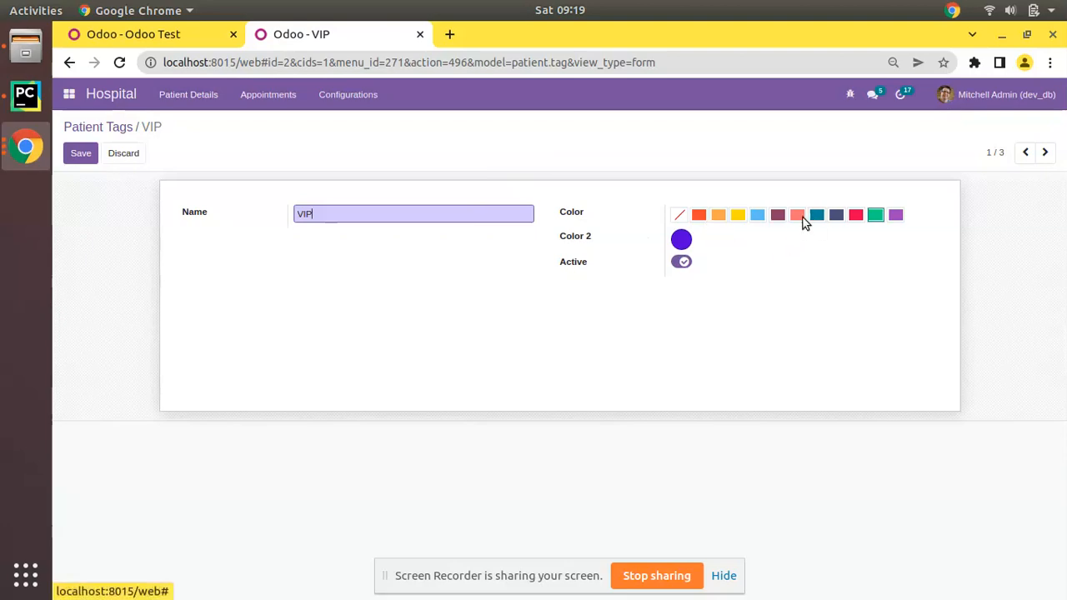
click(737, 213)
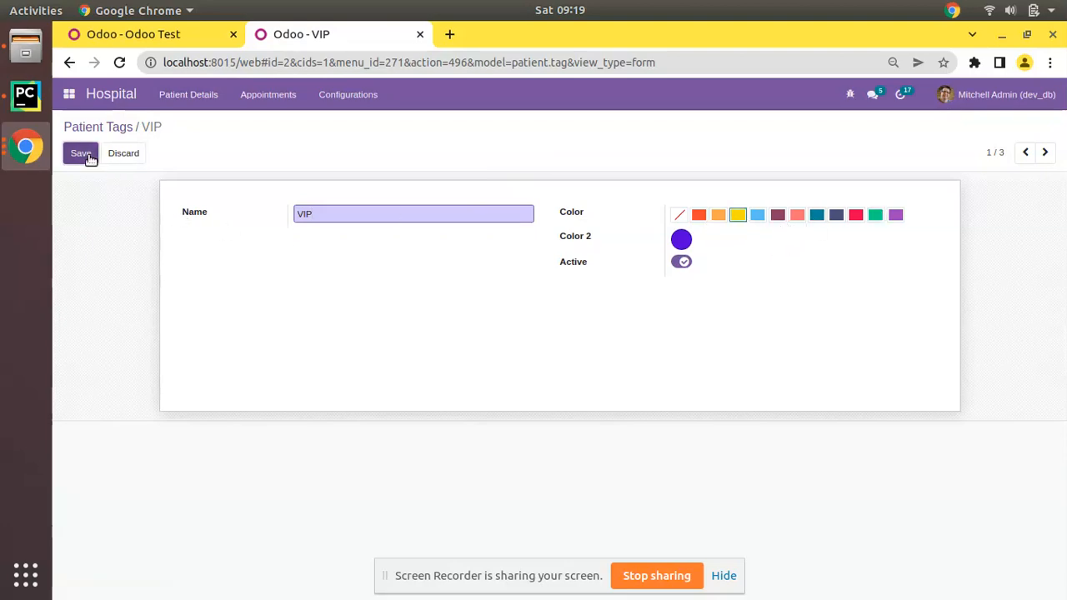
click(80, 154)
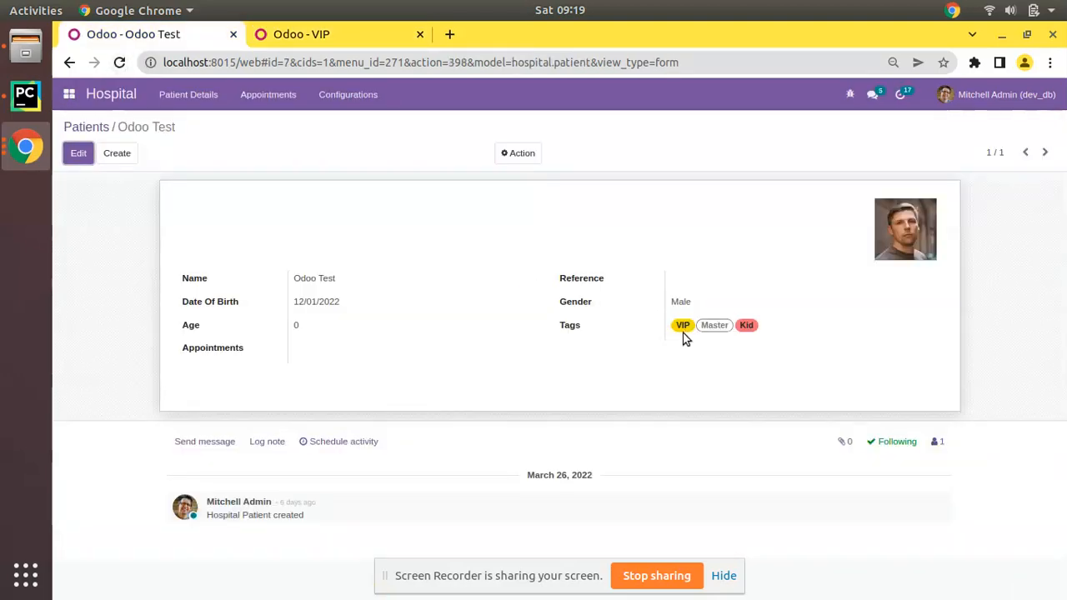
Colour the Master tag dark purple and the Kid tag green from the Patient Tags list.
click(682, 325)
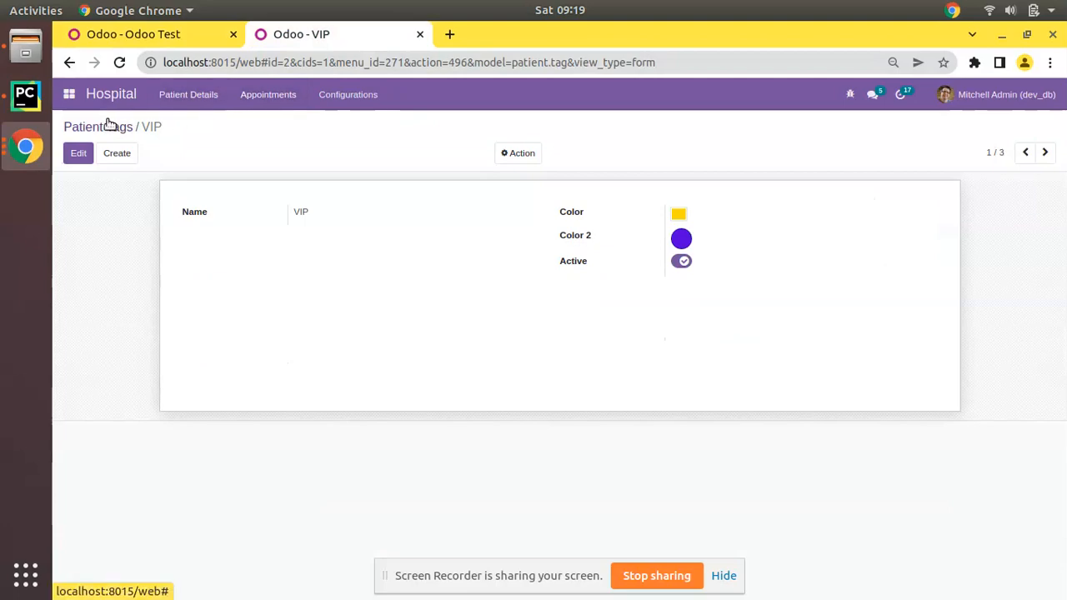
click(92, 127)
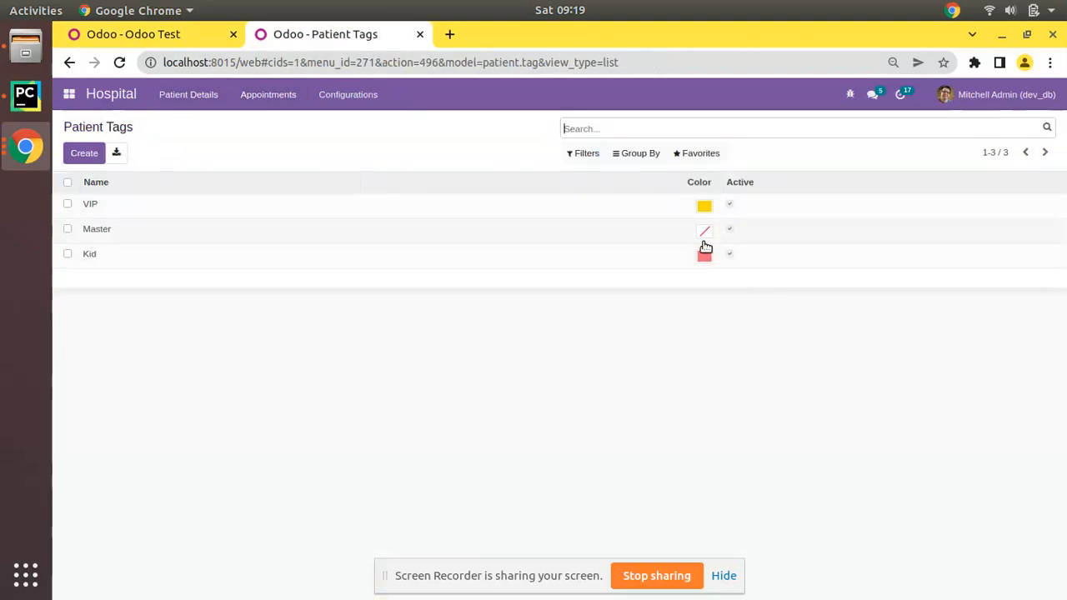
click(96, 229)
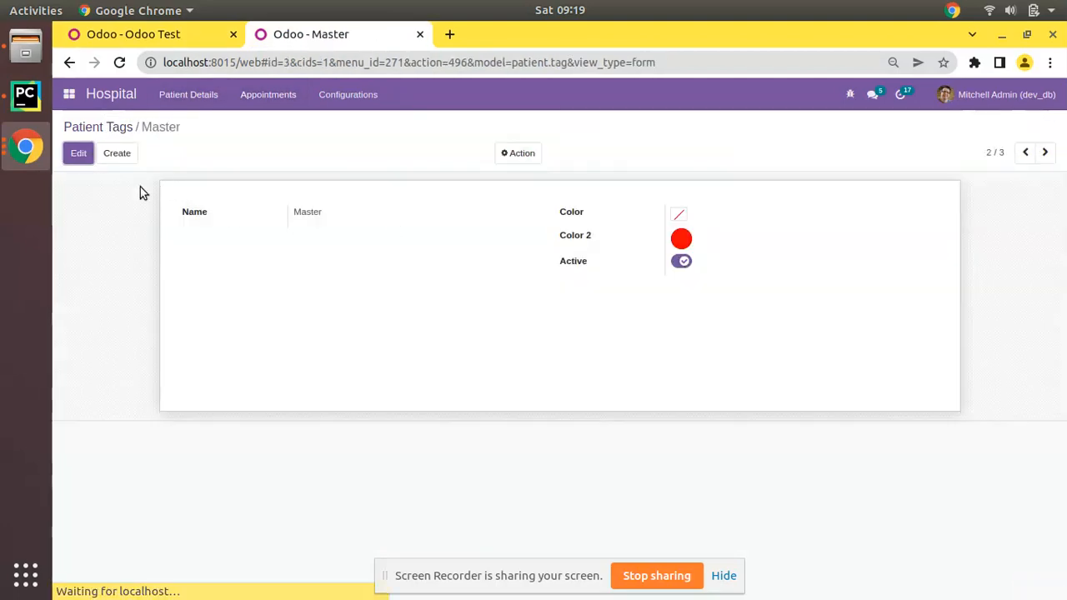
click(79, 153)
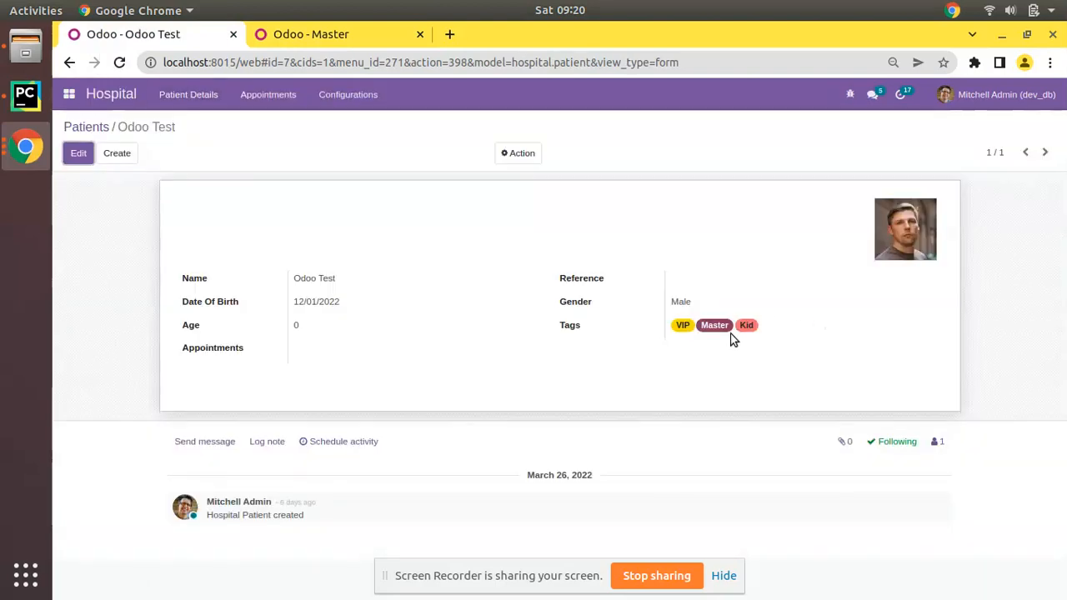
click(713, 325)
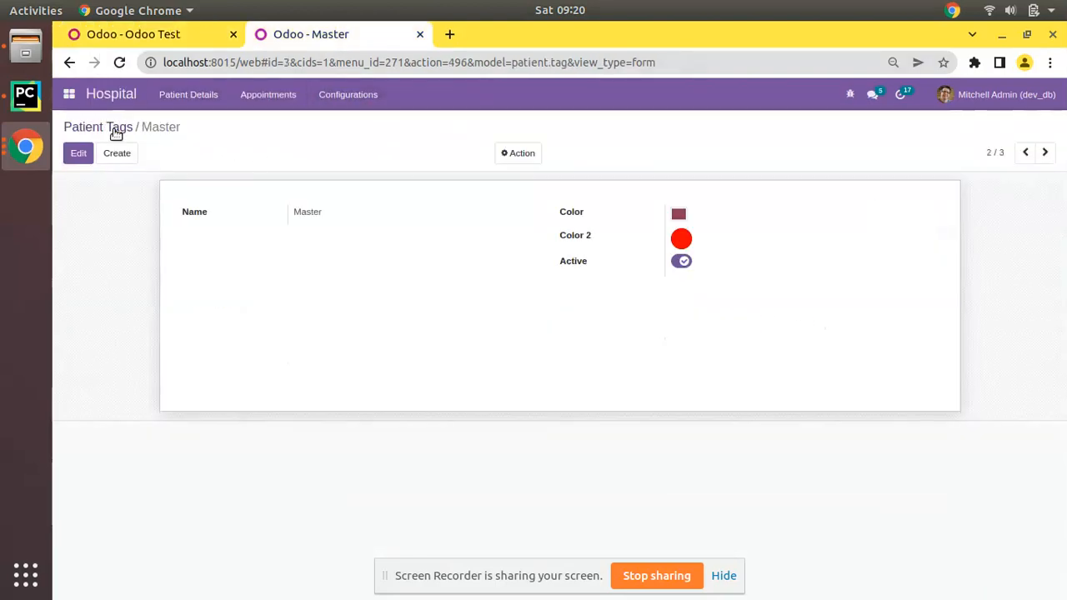
click(1044, 152)
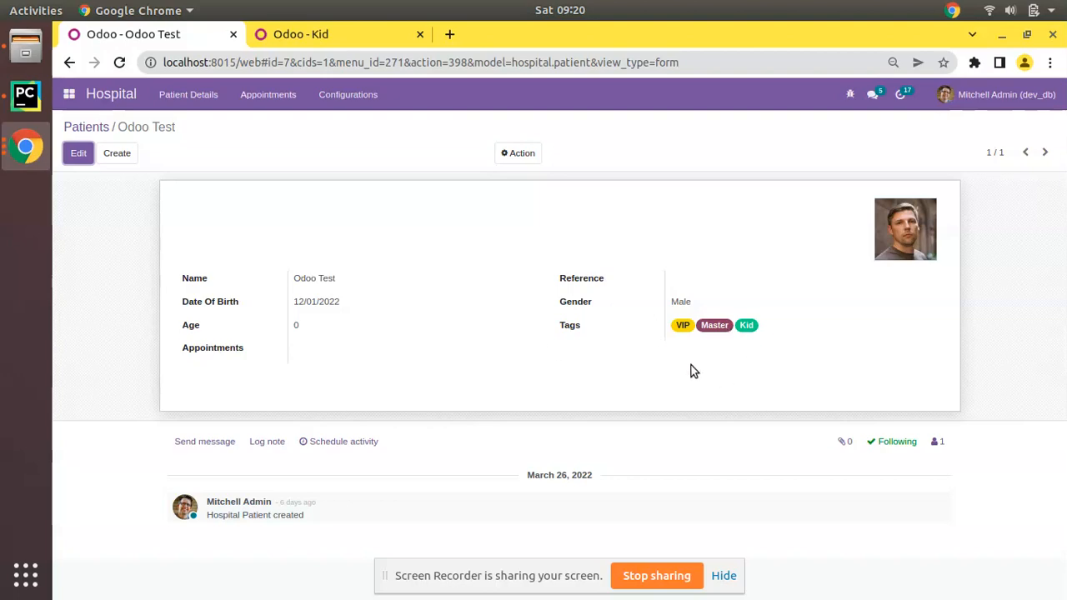
click(86, 127)
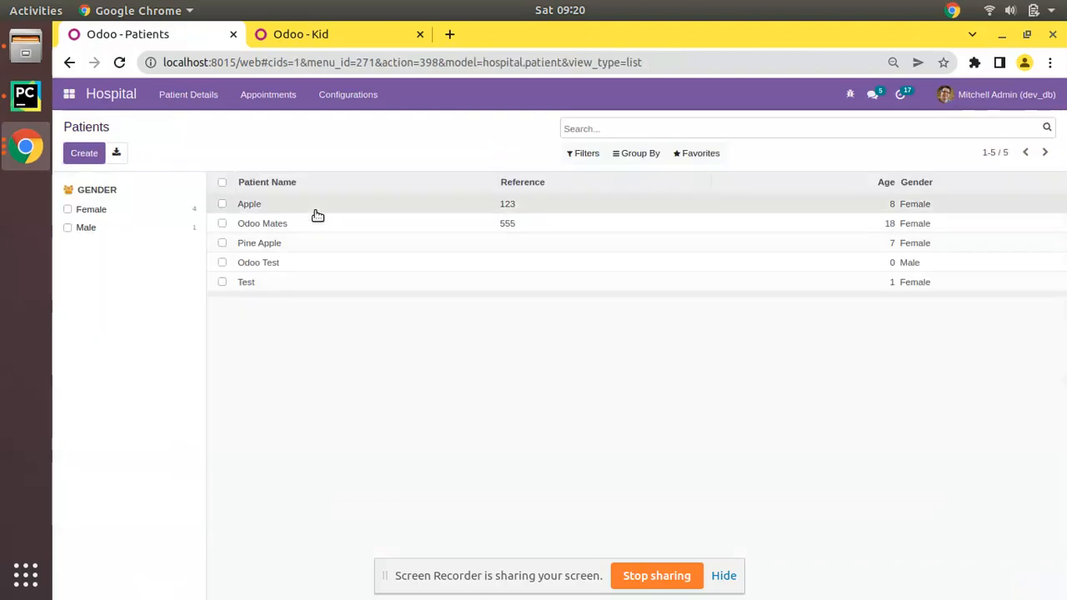
Browse from Apple to the Test patient and add the VIP, Master and Kid tags.
click(250, 203)
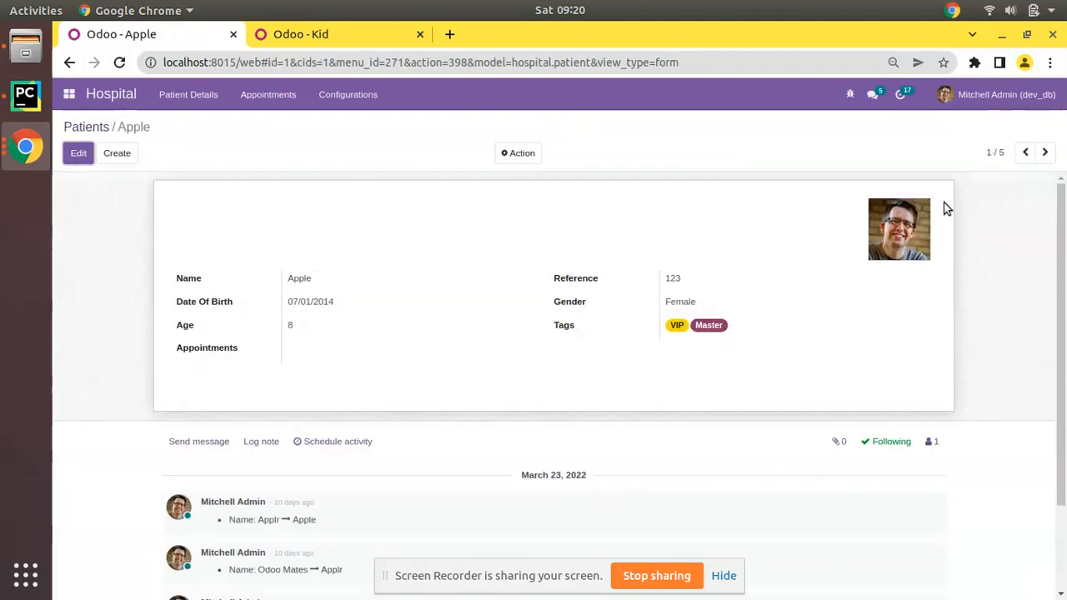
click(1043, 153)
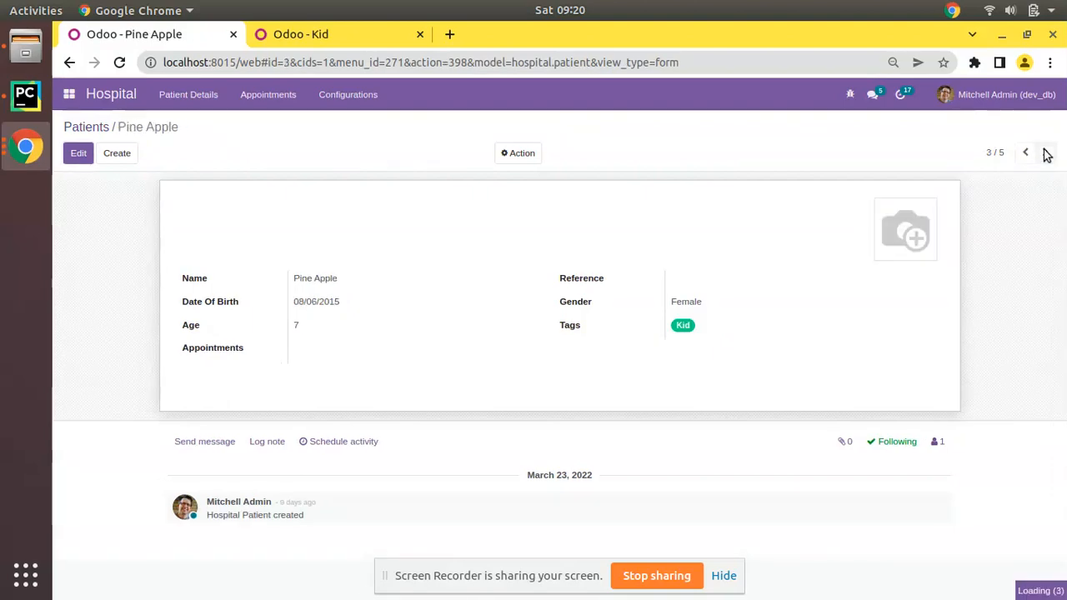
click(1026, 153)
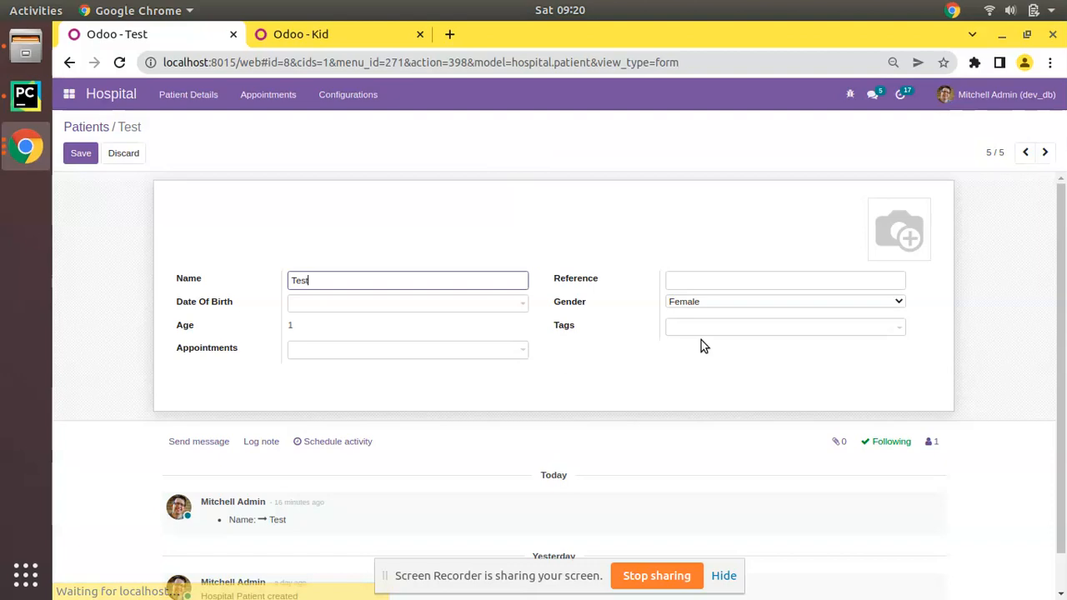
click(784, 327)
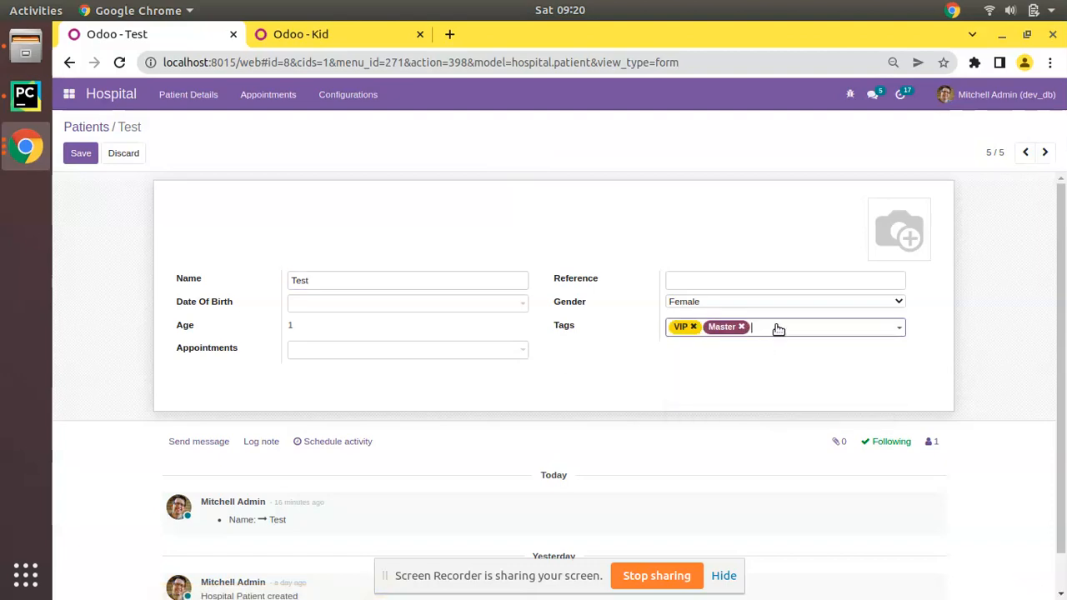
click(81, 154)
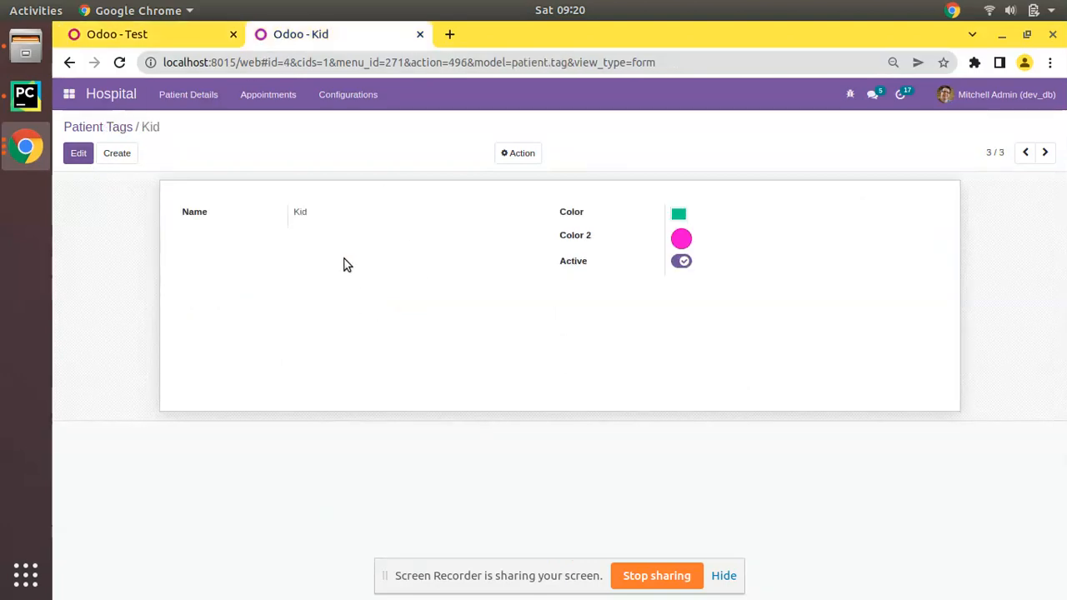
mouse_move(560, 232)
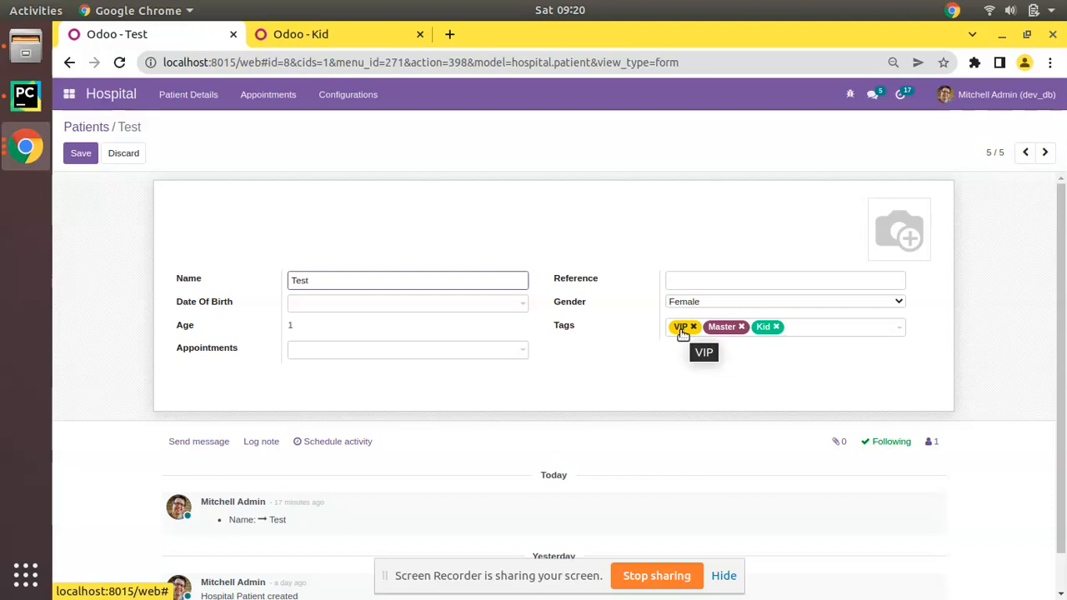
Make the VIP tag orange from its badge popup on the Test patient, then reopen the popup.
click(681, 326)
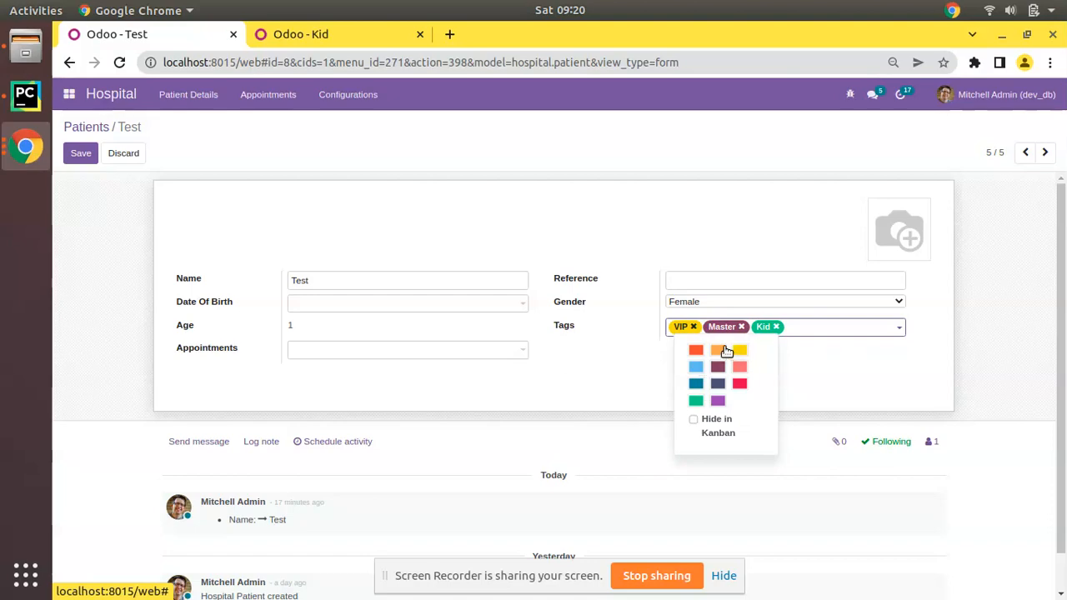
mouse_move(722, 358)
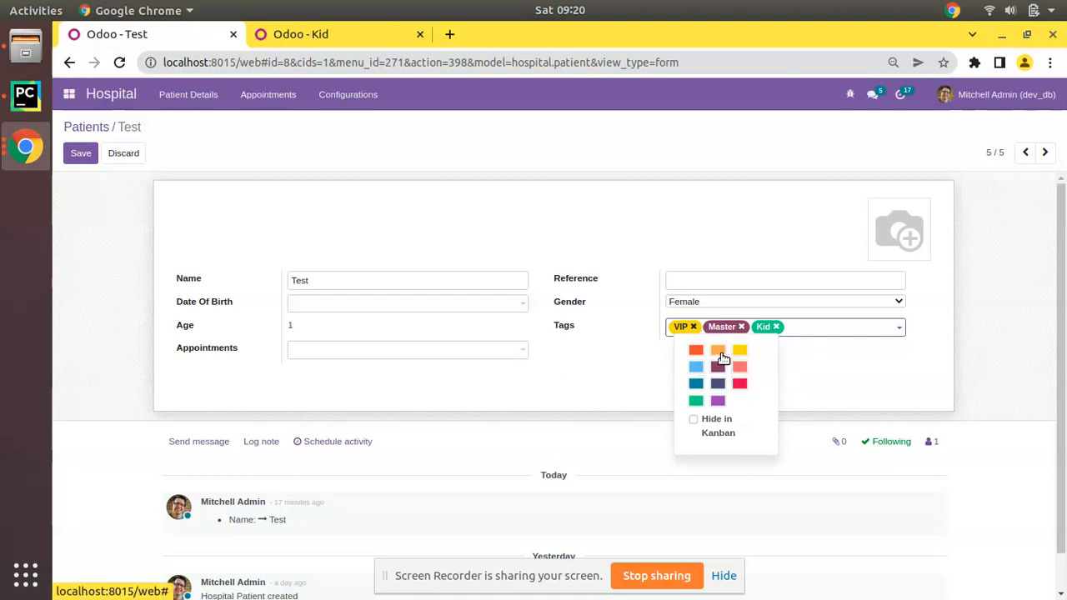
click(717, 350)
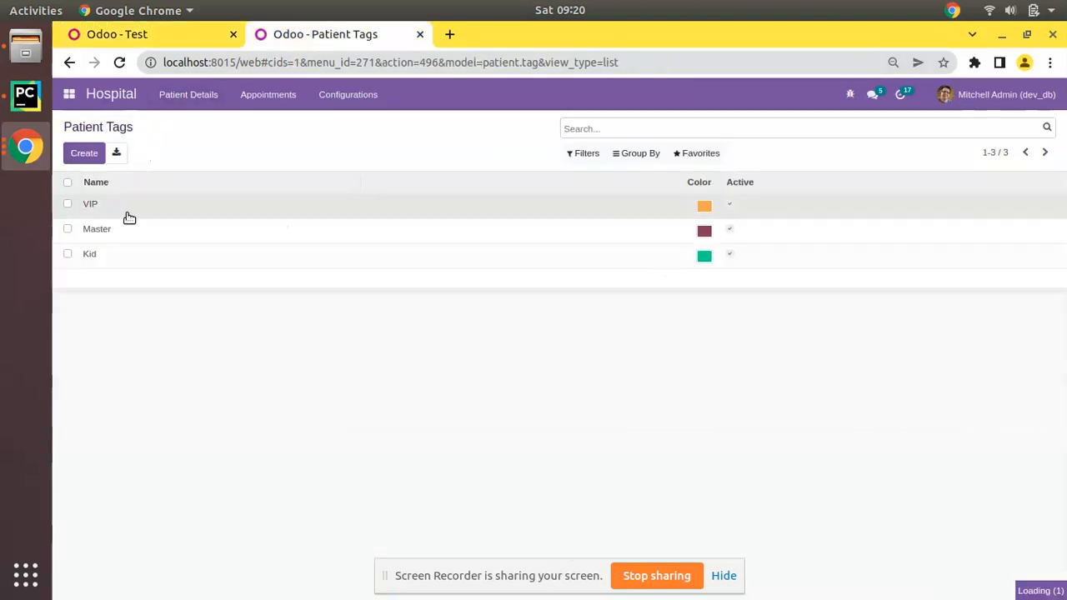
click(117, 34)
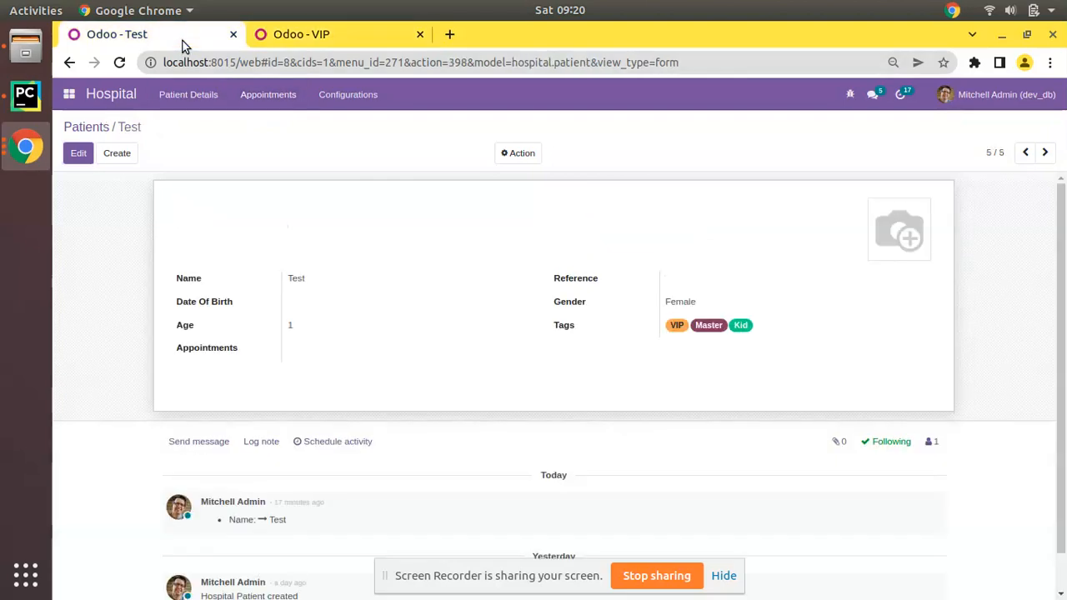
click(680, 325)
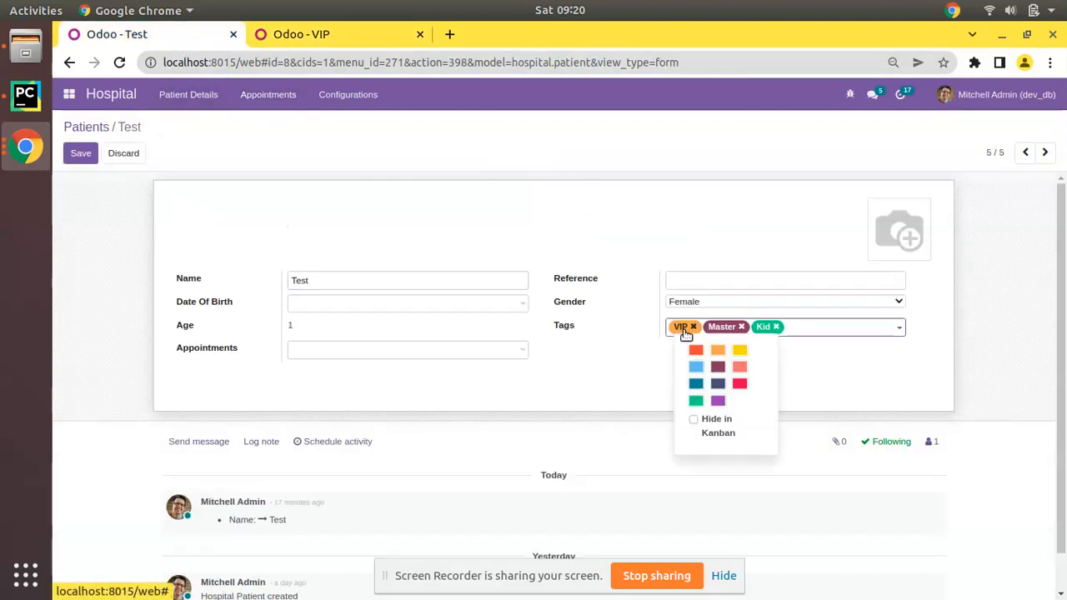
mouse_move(740, 383)
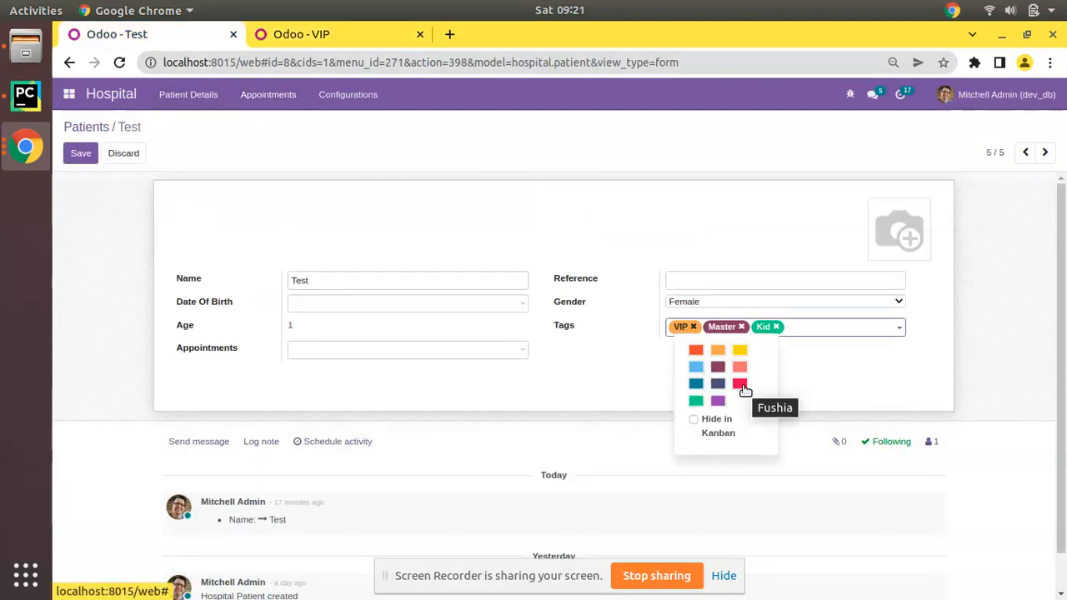